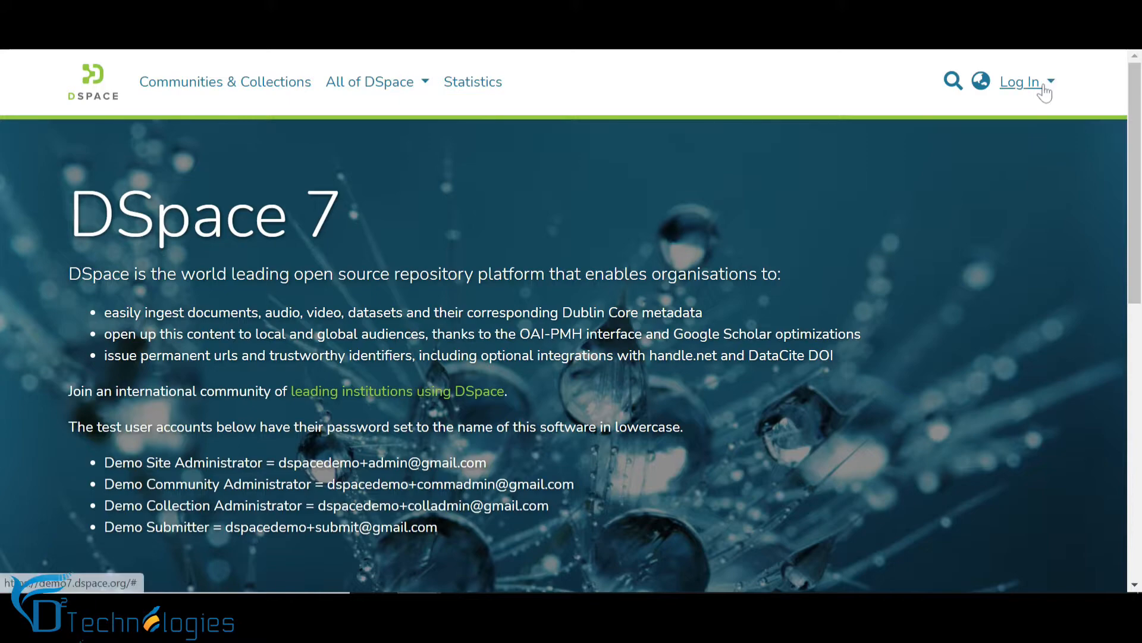
# - Log in to the demo site with the site administrator email and password
pyautogui.click(1019, 81)
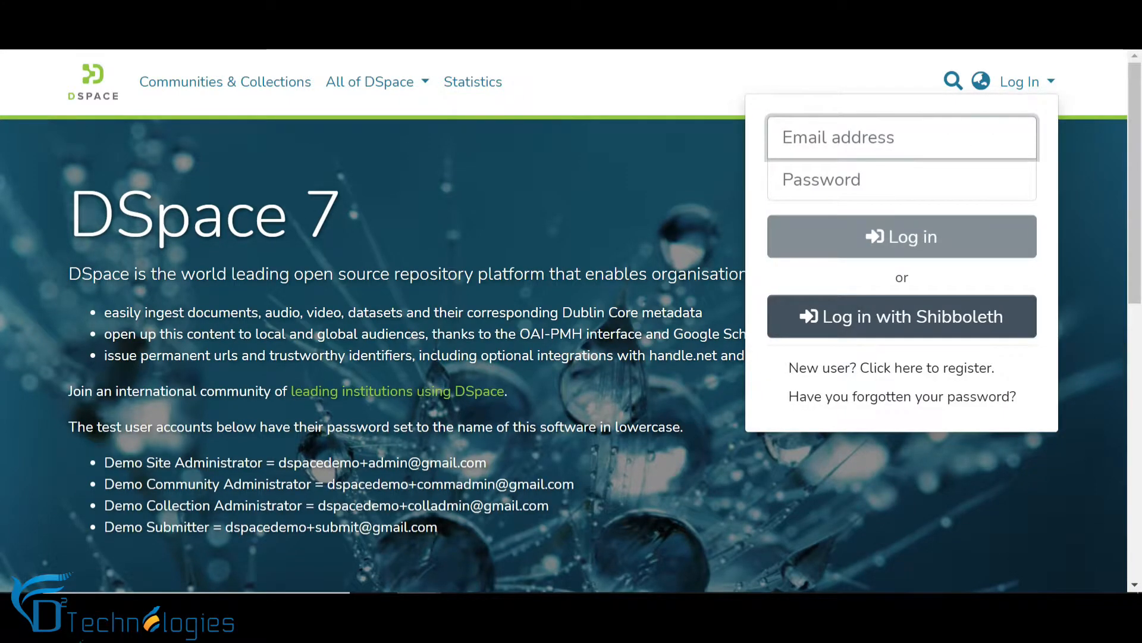
pyautogui.write('•')
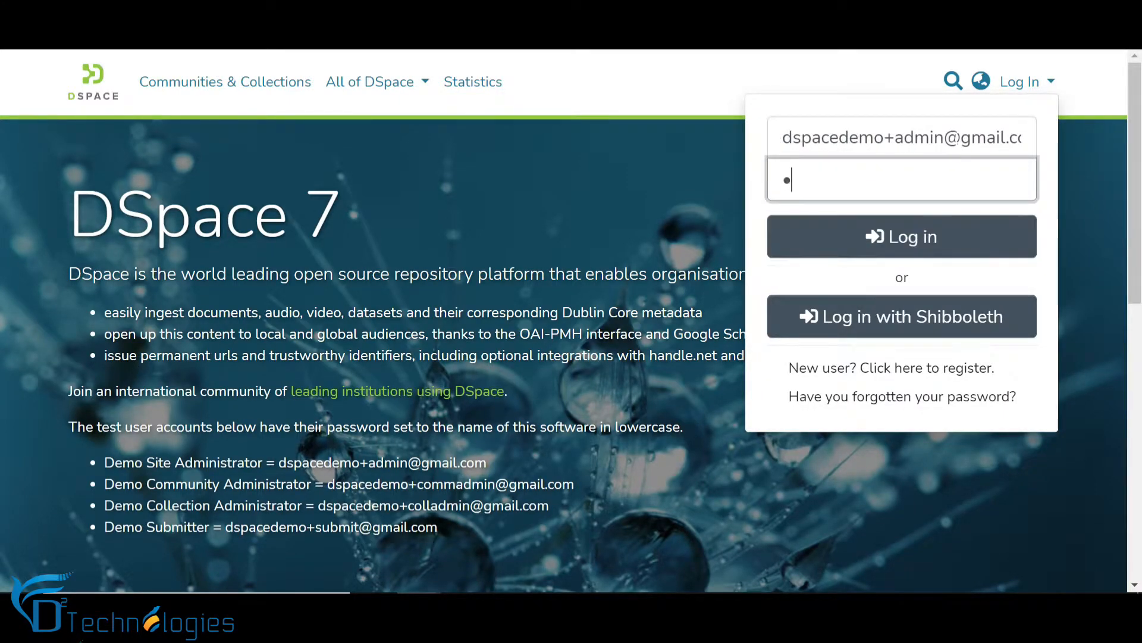
pyautogui.click(902, 236)
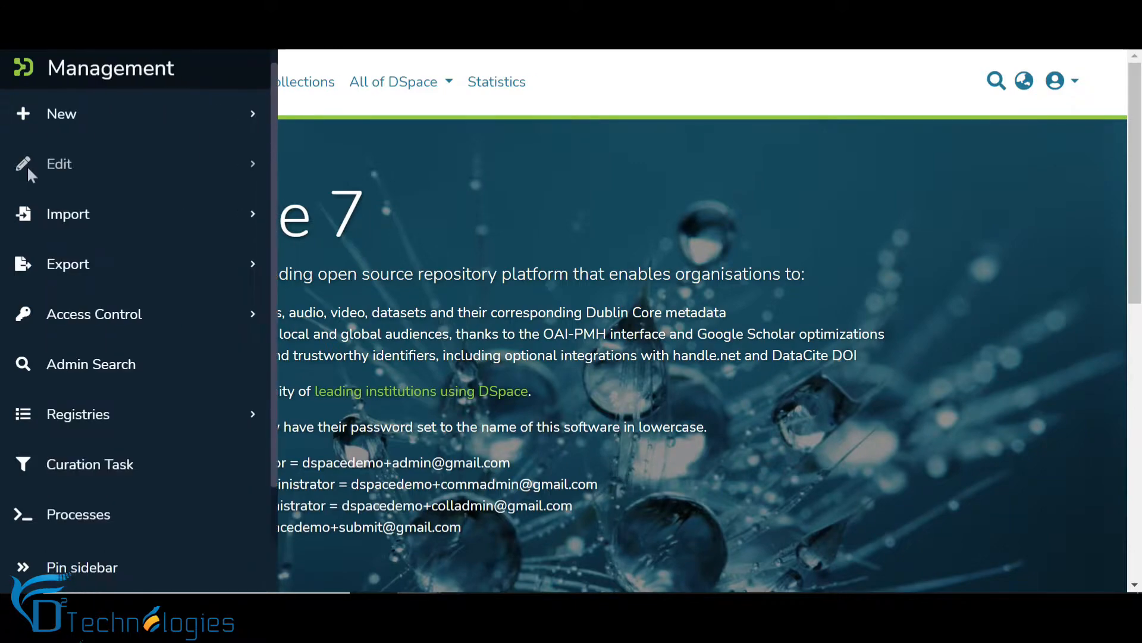
# - From the Management sidebar, edit a collection and search for the 2020 collection under Article
pyautogui.click(60, 164)
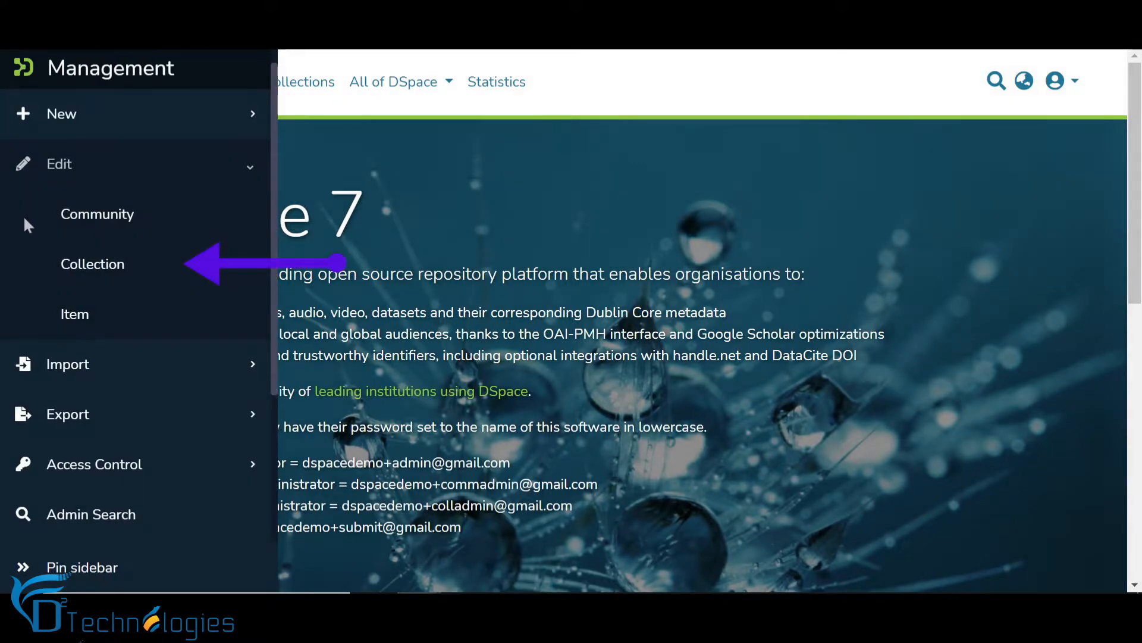
pyautogui.click(92, 264)
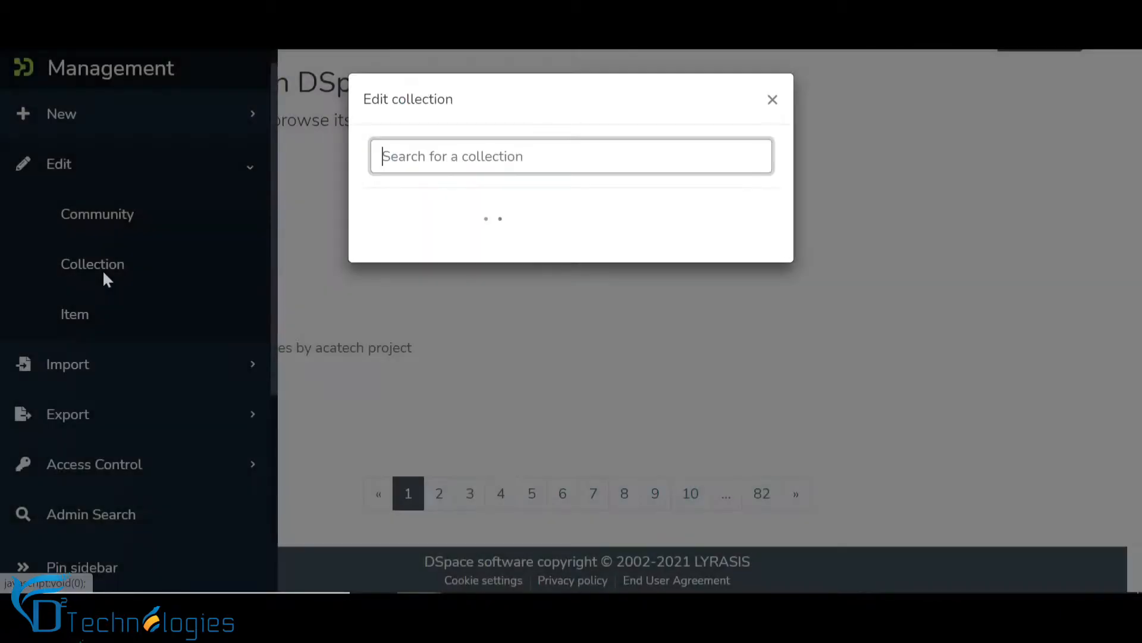
pyautogui.click(24, 566)
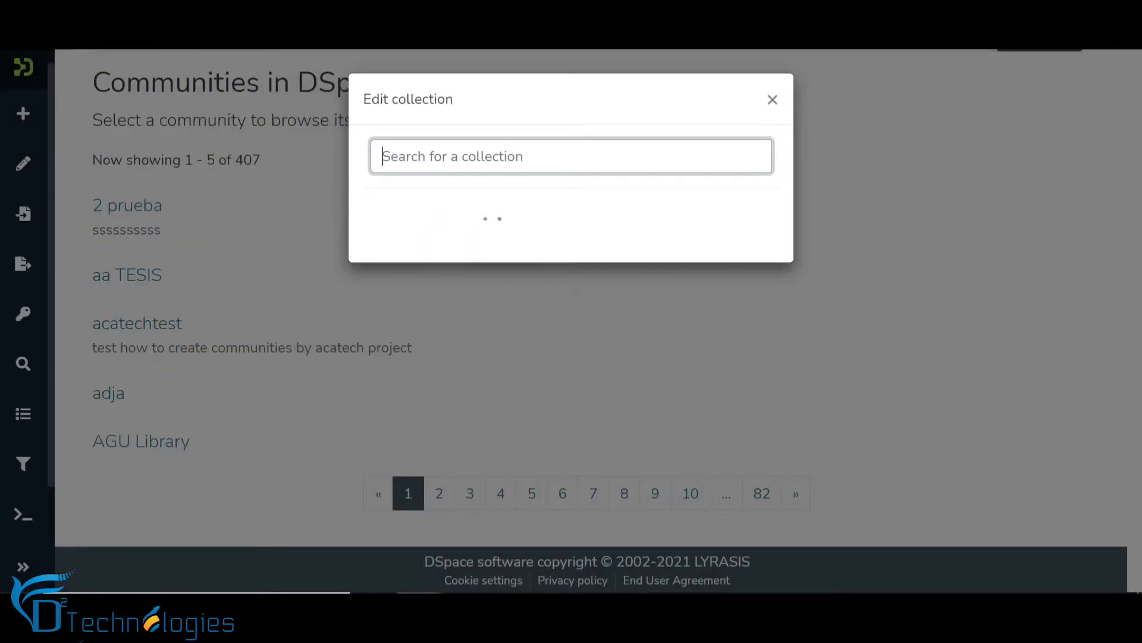
pyautogui.click(569, 156)
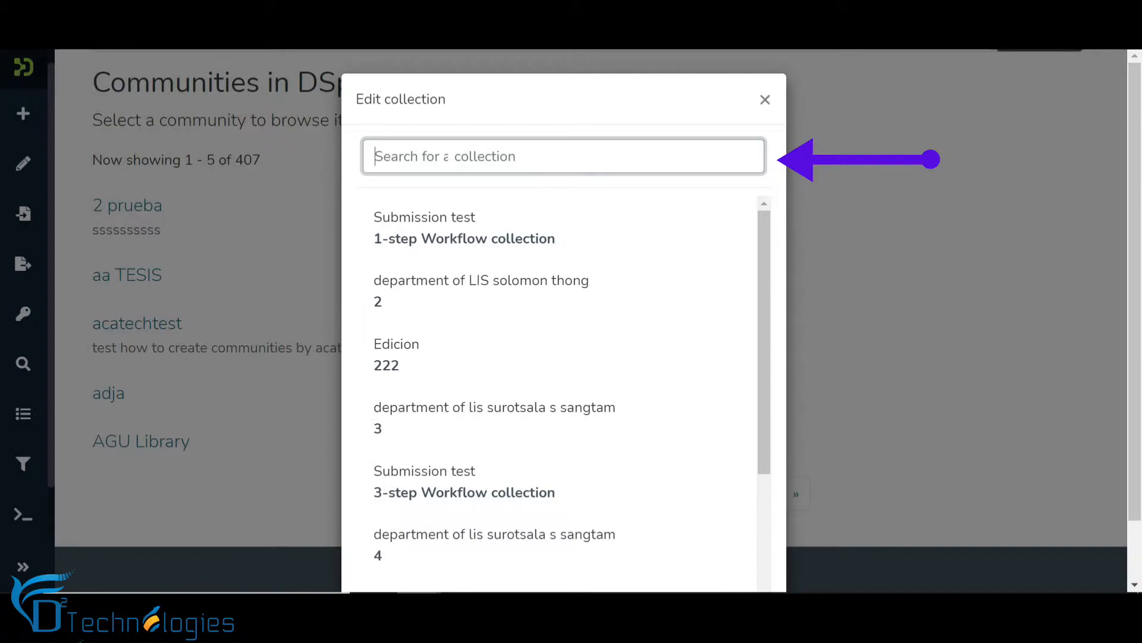
pyautogui.write('2020')
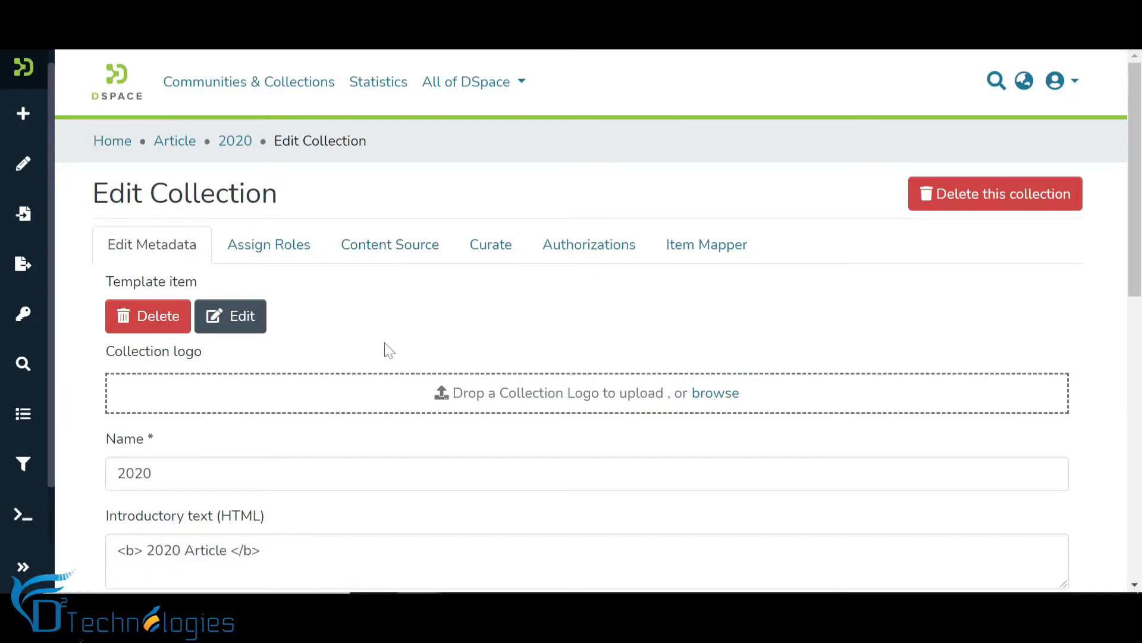
# - Edit the Template item of collection 2020, showing dspace.entity.type set to Publication
pyautogui.scroll(-3)
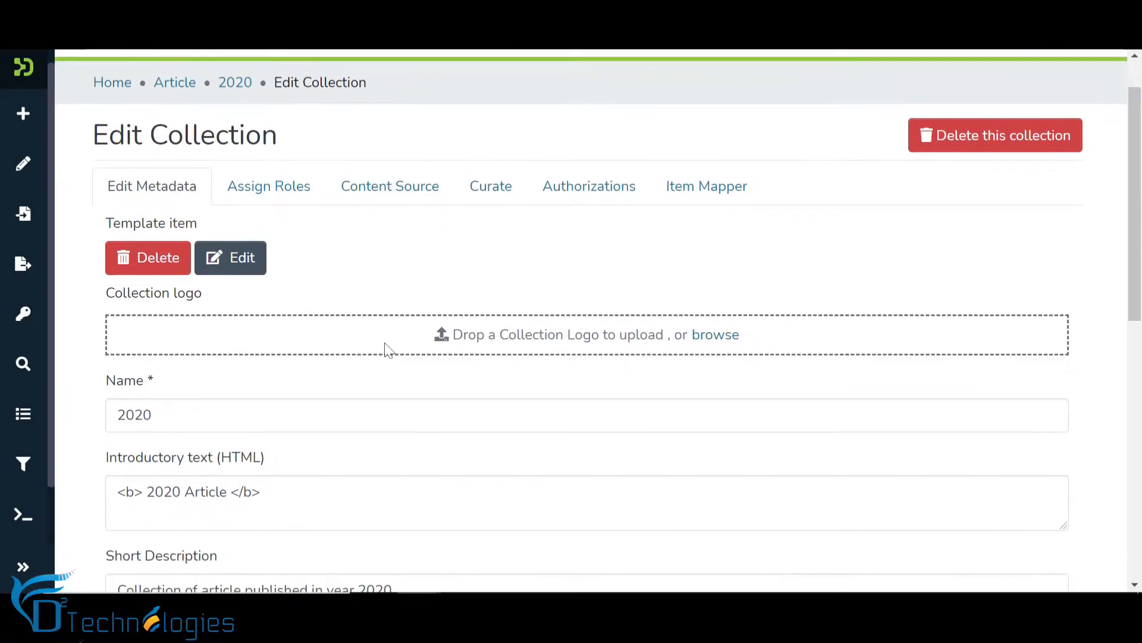
pyautogui.moveTo(238, 268)
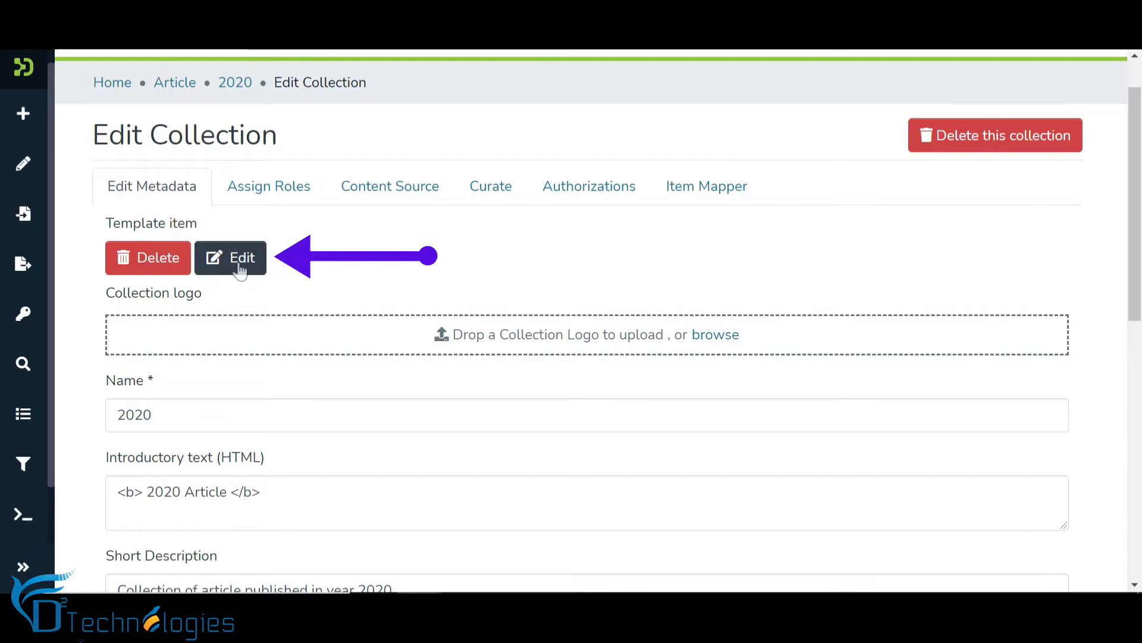
pyautogui.click(230, 257)
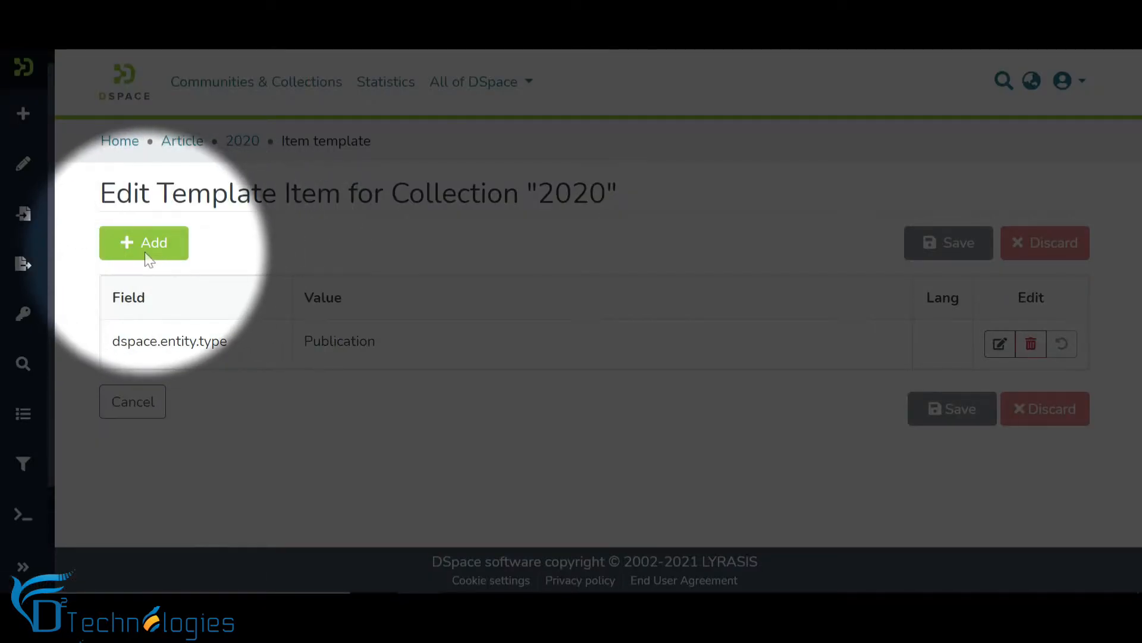
# - Add a template metadata entry dc.contributor.author with value John Doe
pyautogui.click(143, 242)
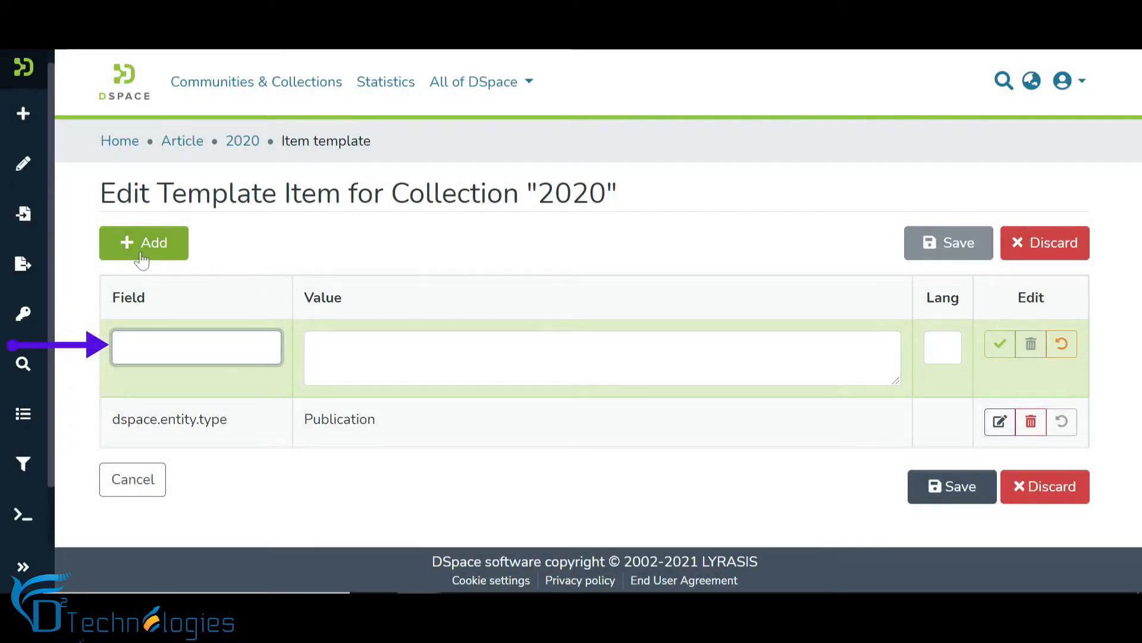
pyautogui.write('dc.')
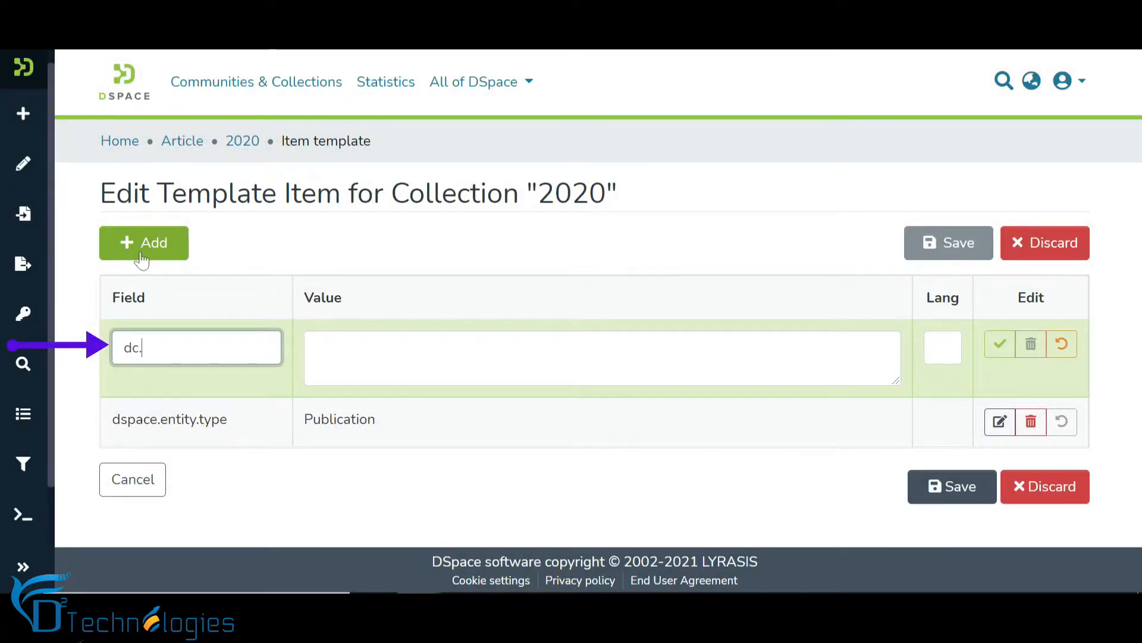
pyautogui.write('contributor.')
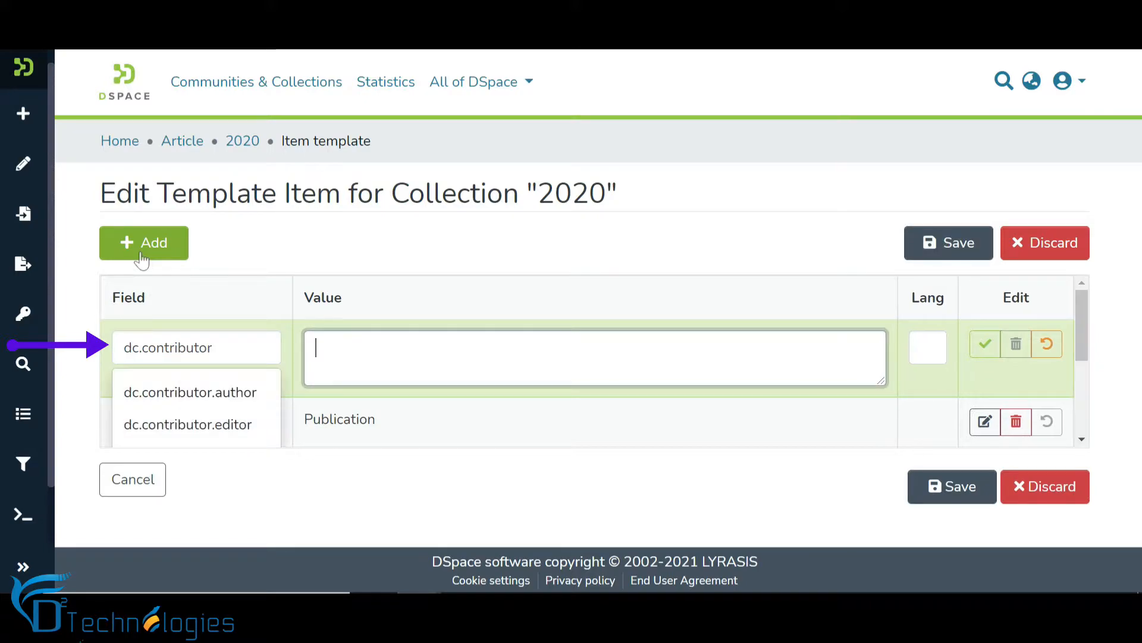
pyautogui.write('J')
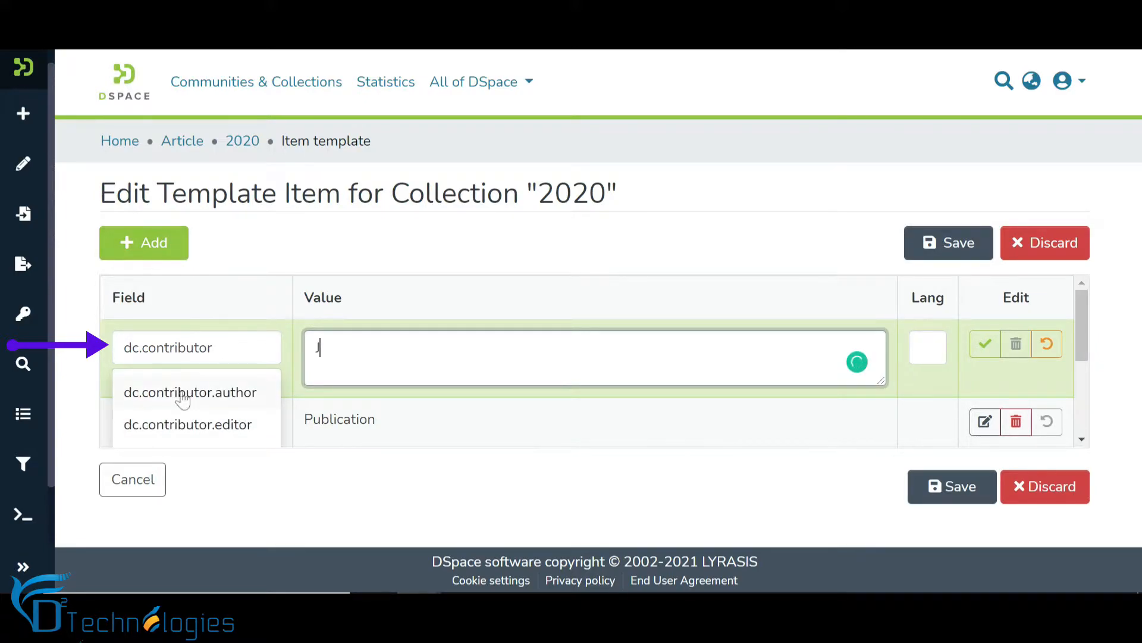
pyautogui.click(189, 393)
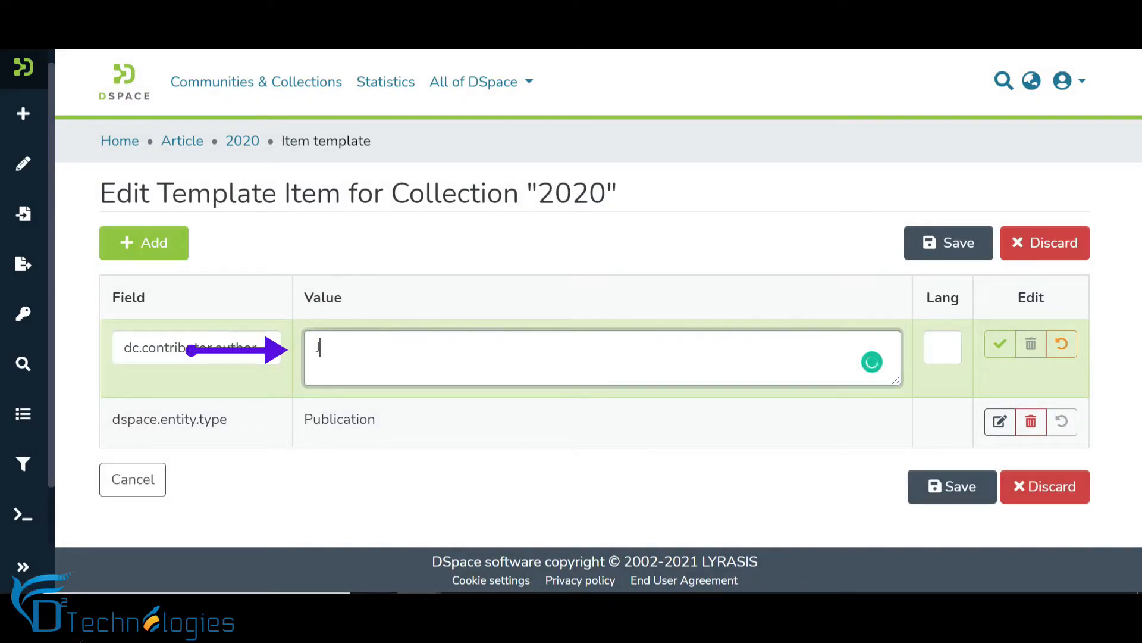
pyautogui.write('John Doe')
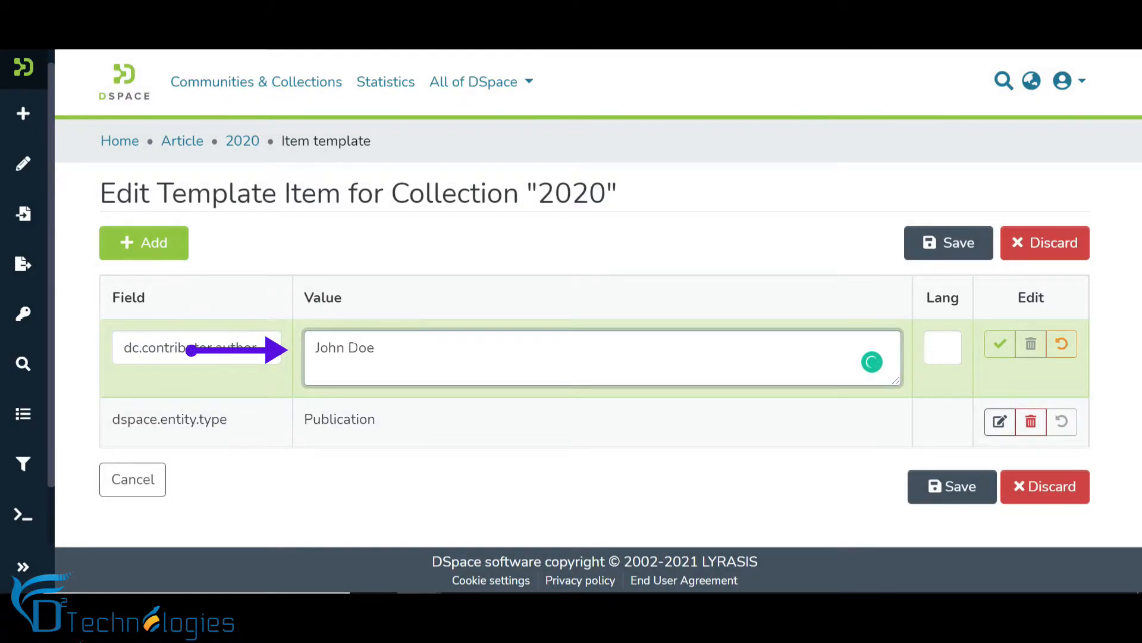
# - Set the entry's language to en, confirm it, and return to the 2020 collection page
pyautogui.click(943, 347)
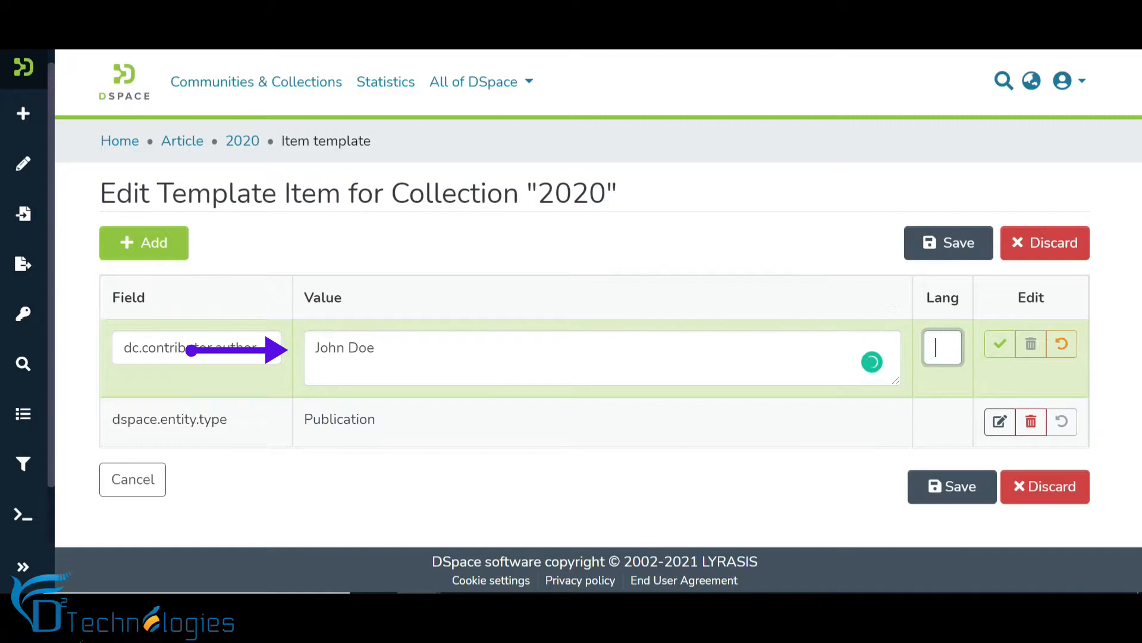
pyautogui.write('en')
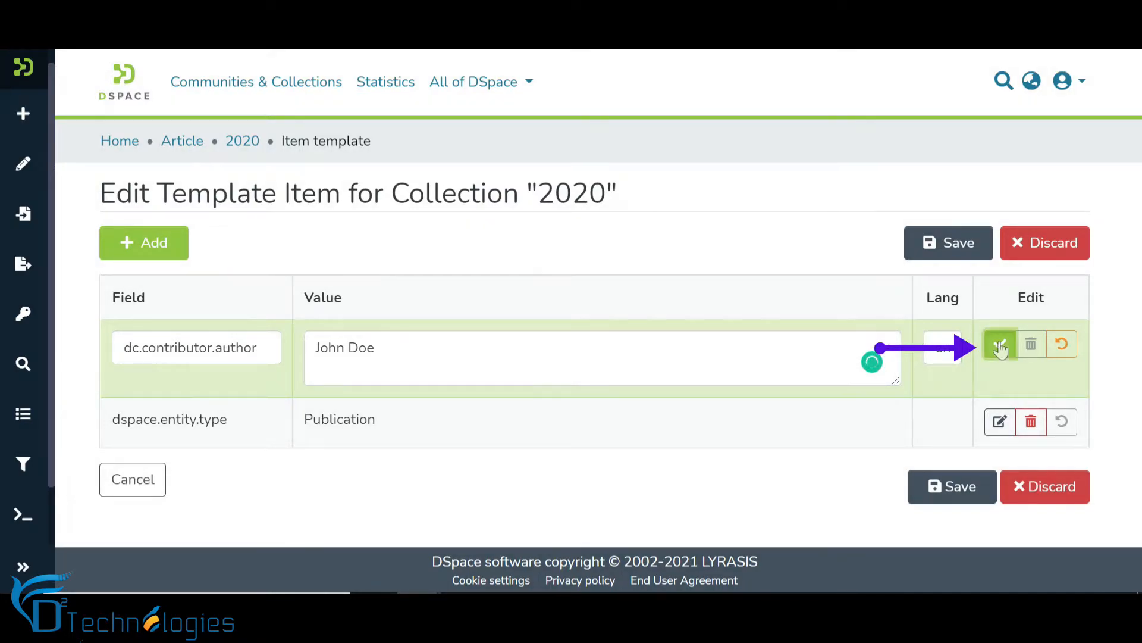
pyautogui.click(1000, 344)
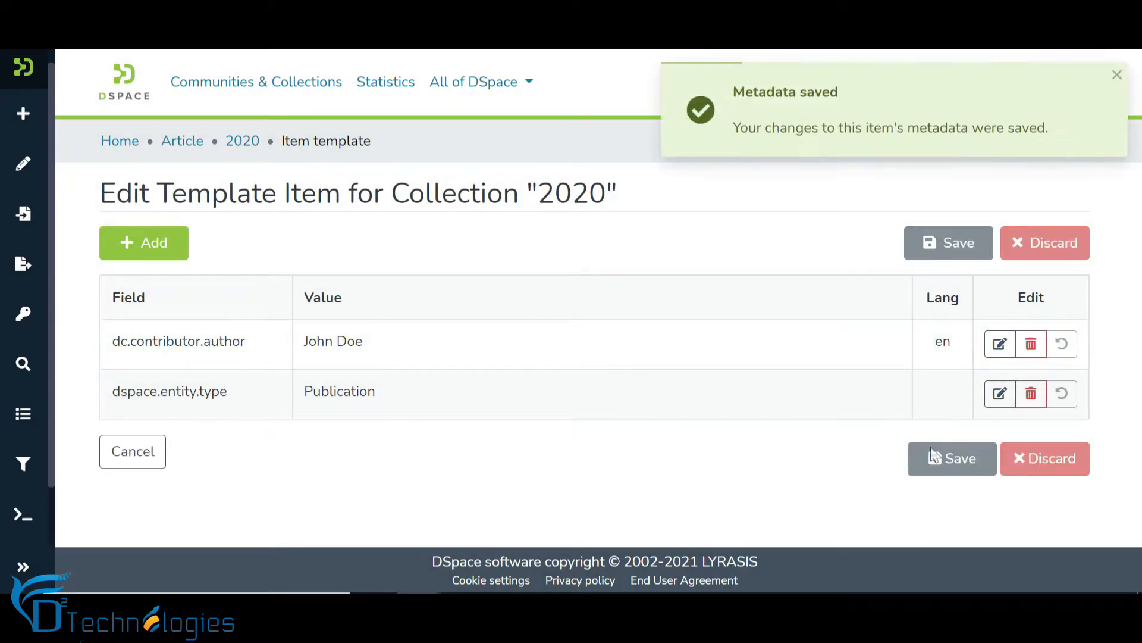
pyautogui.click(1116, 74)
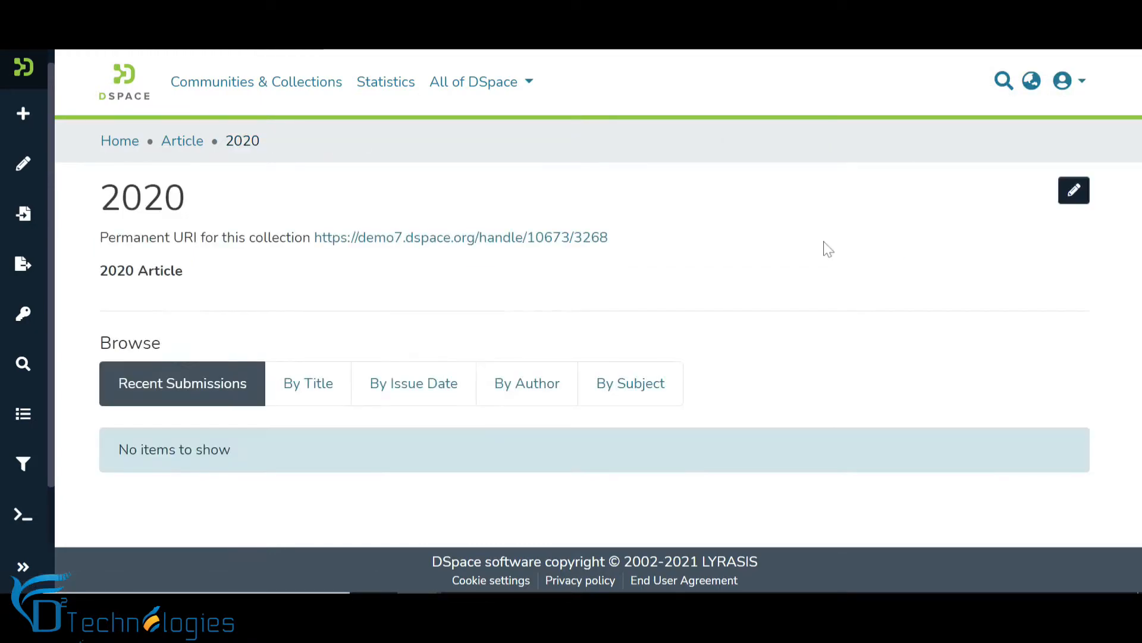
# - Upload map.png as the collection logo and rename the collection and intro text to 2021
pyautogui.click(1073, 190)
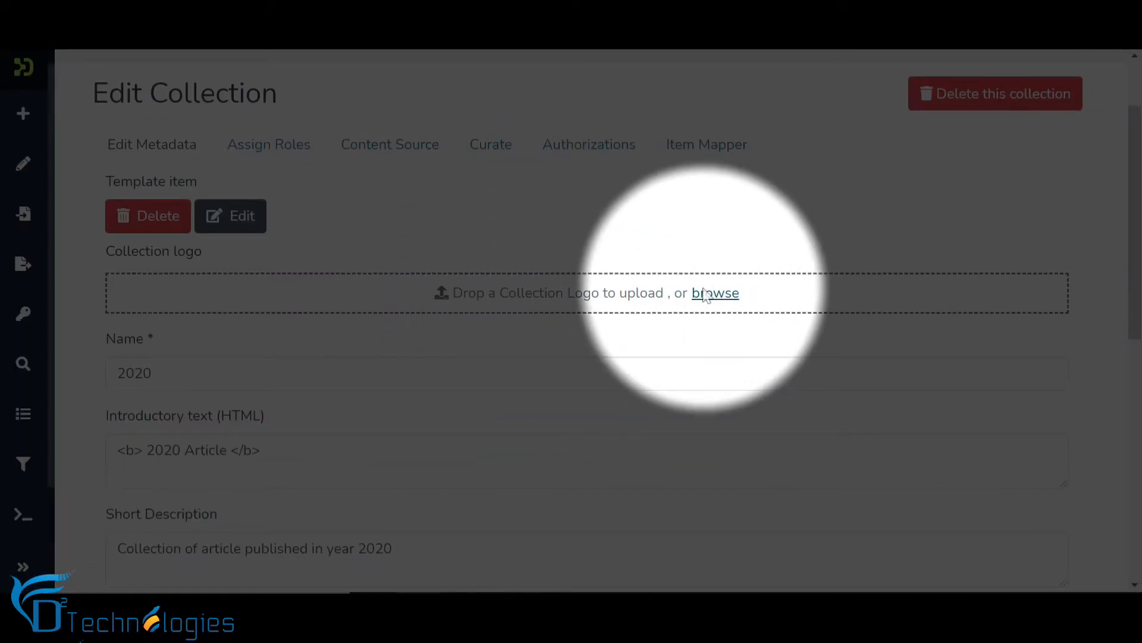
pyautogui.click(715, 293)
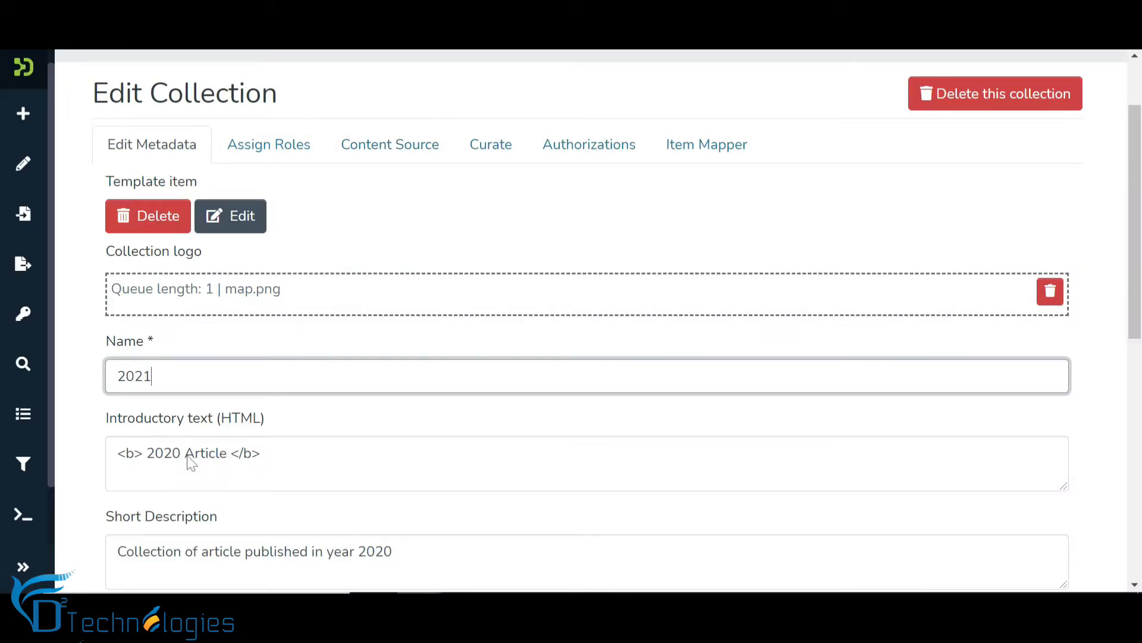
pyautogui.write('2021')
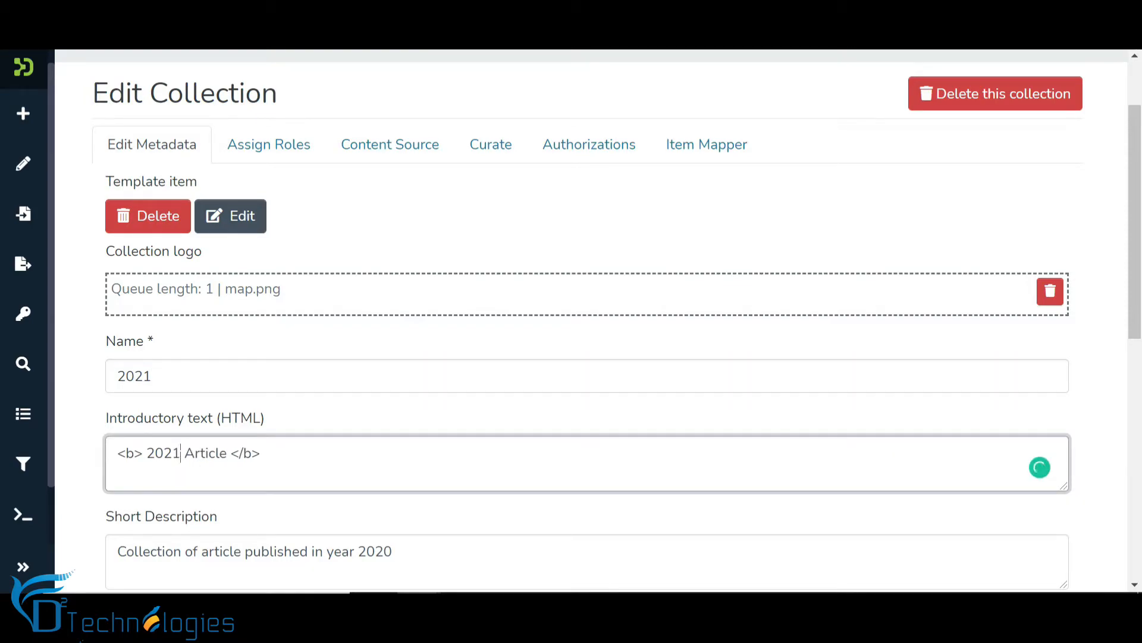
# - Save the collection's metadata changes and reopen Edit Collection
pyautogui.scroll(-3)
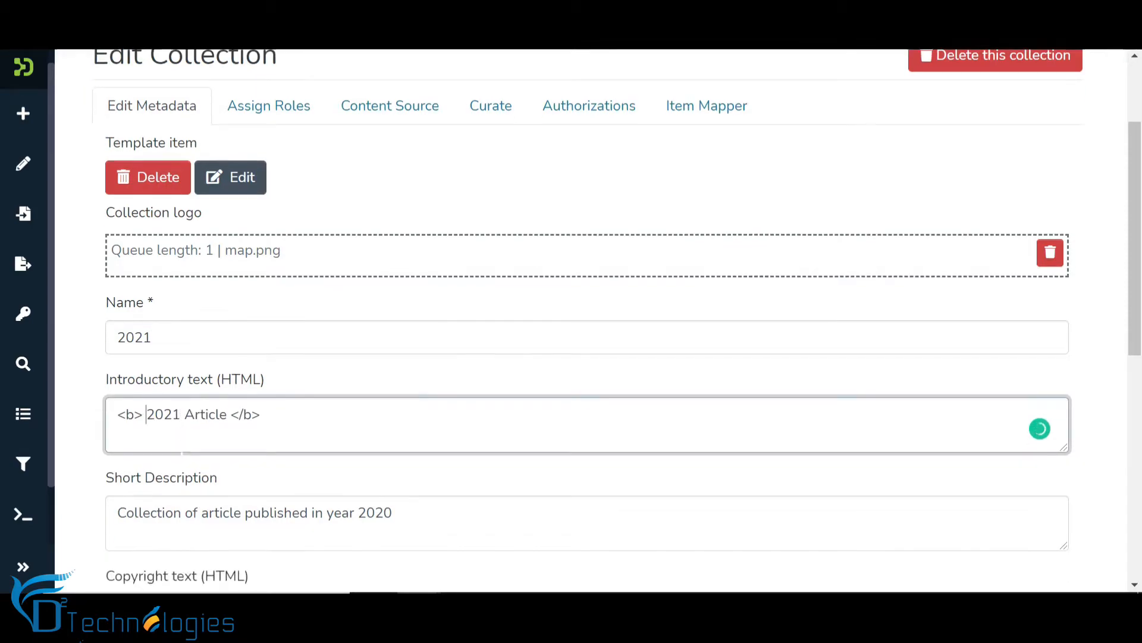
pyautogui.scroll(-3)
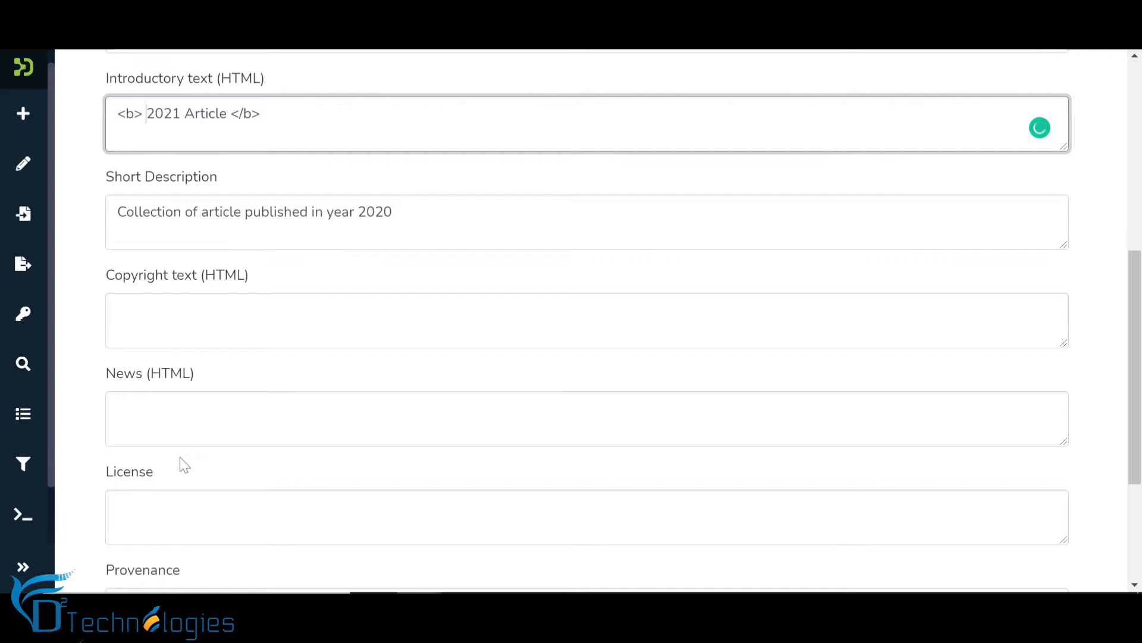
pyautogui.scroll(-3)
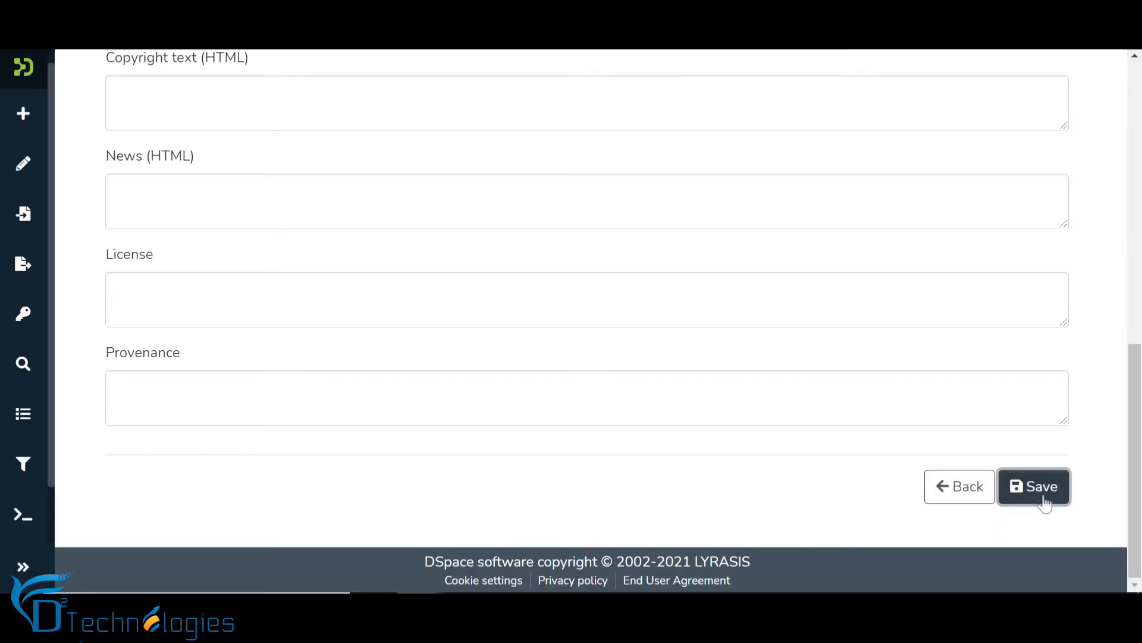
pyautogui.click(1033, 485)
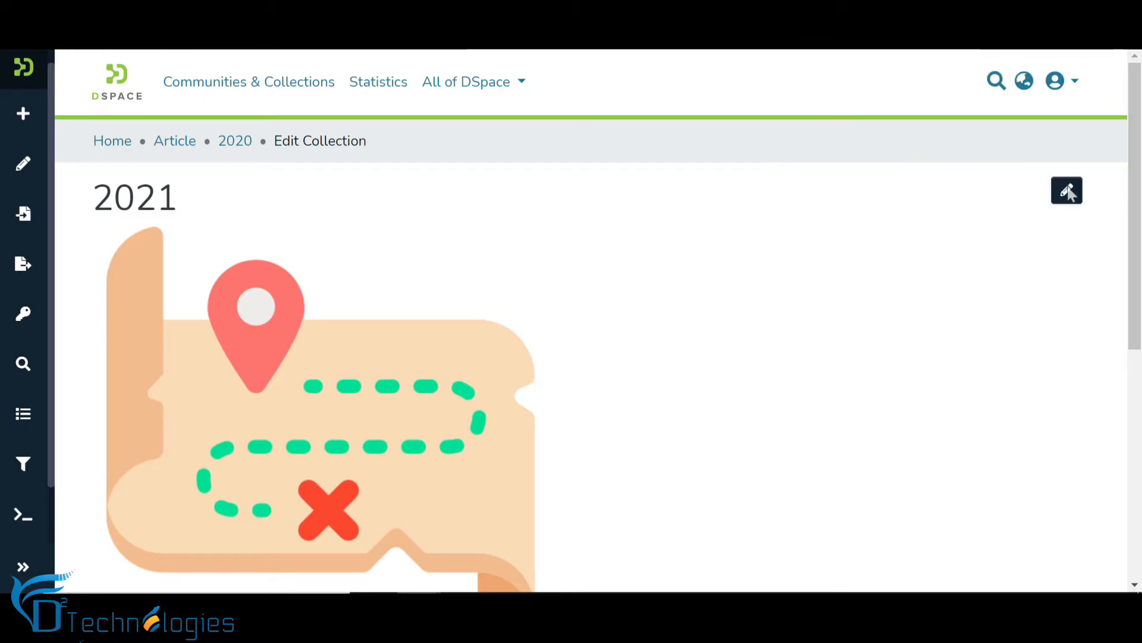
pyautogui.click(1073, 190)
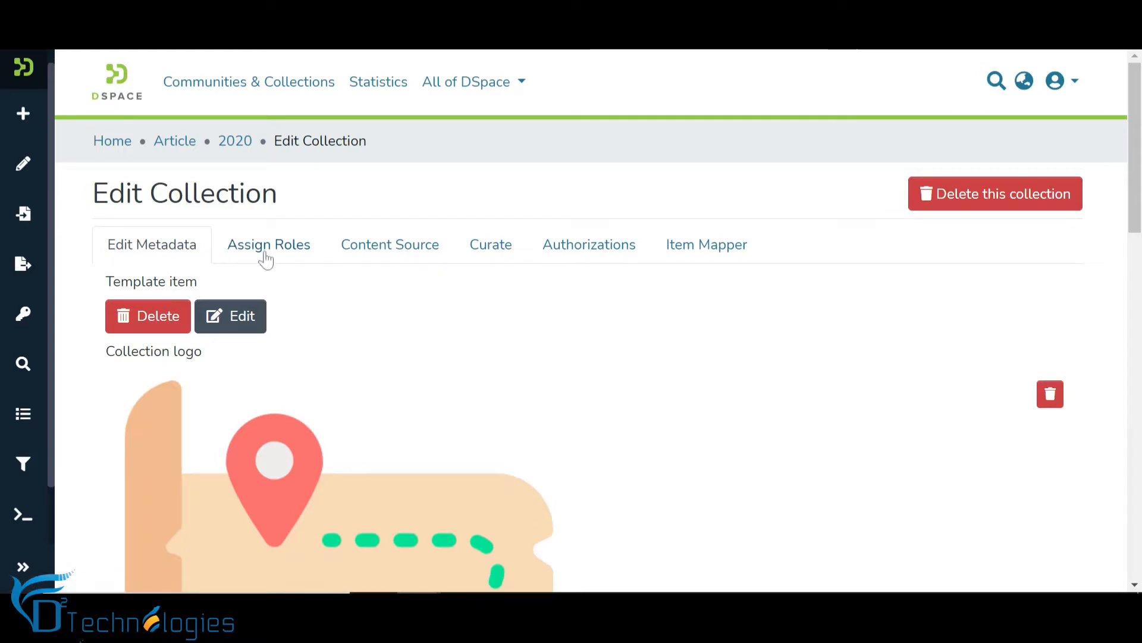
# - Under Assign Roles, create an Administrators group for the 2021 collection
pyautogui.click(269, 245)
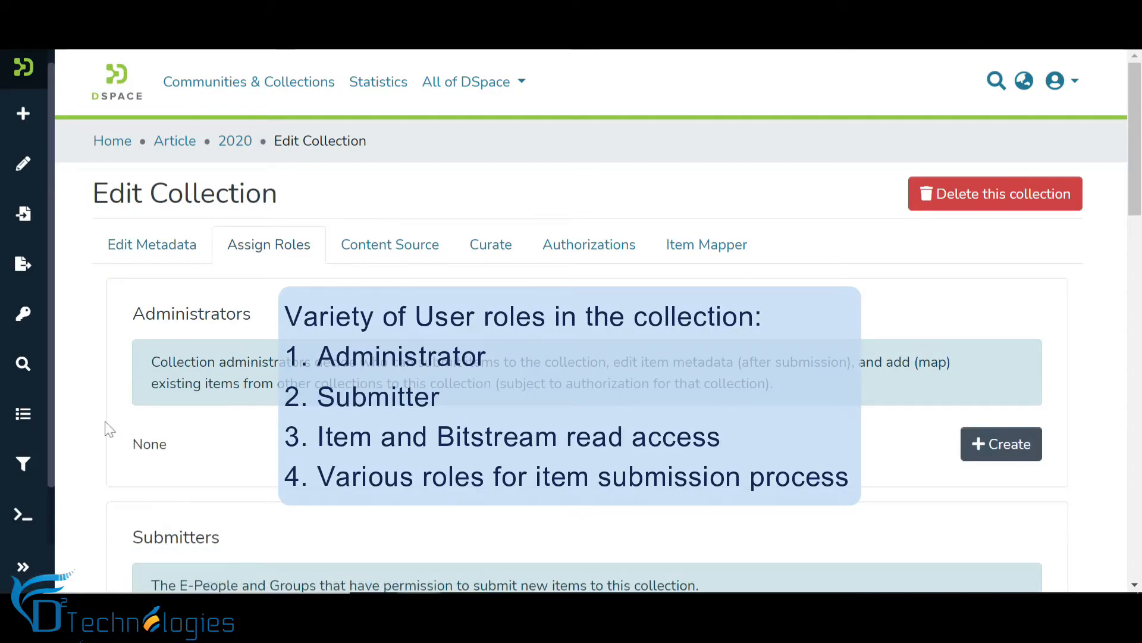
pyautogui.scroll(-3)
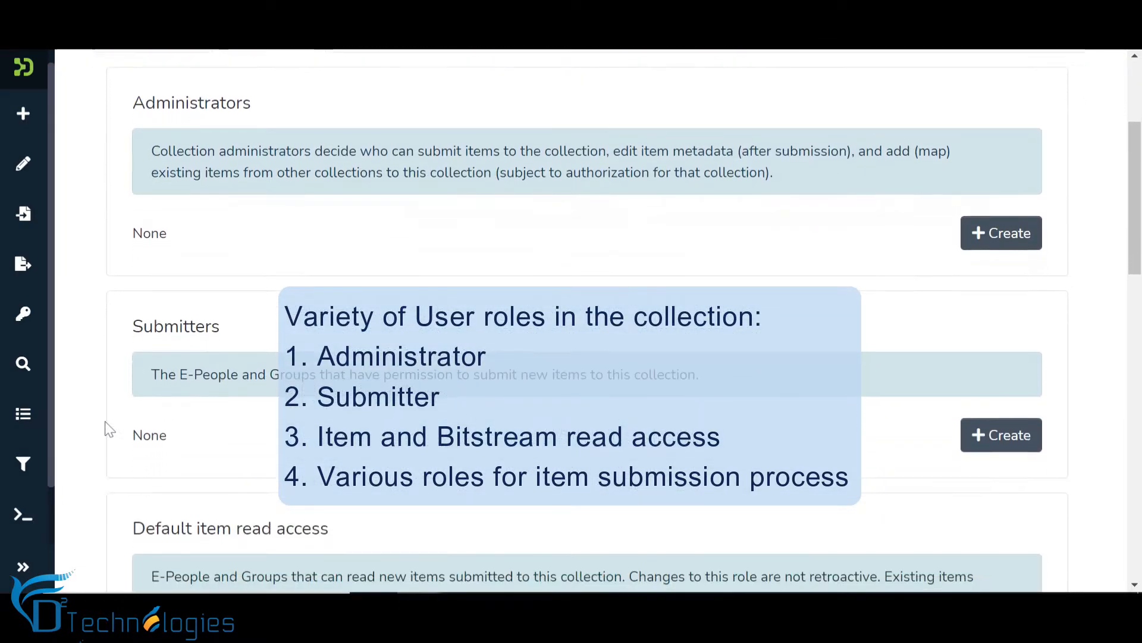
pyautogui.scroll(-3)
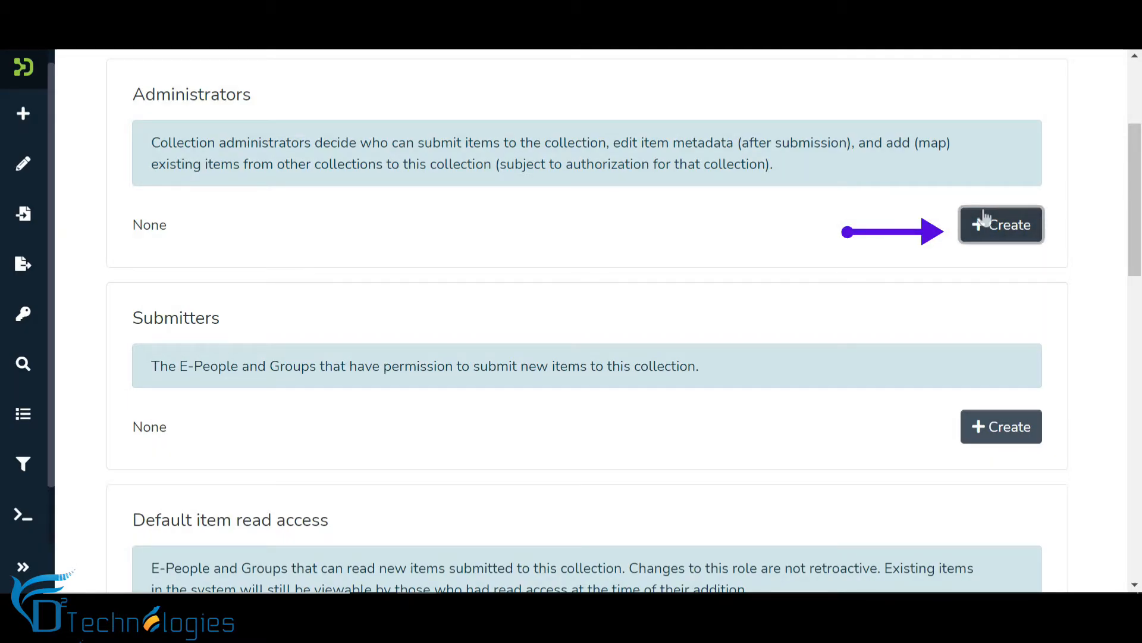
pyautogui.click(1000, 224)
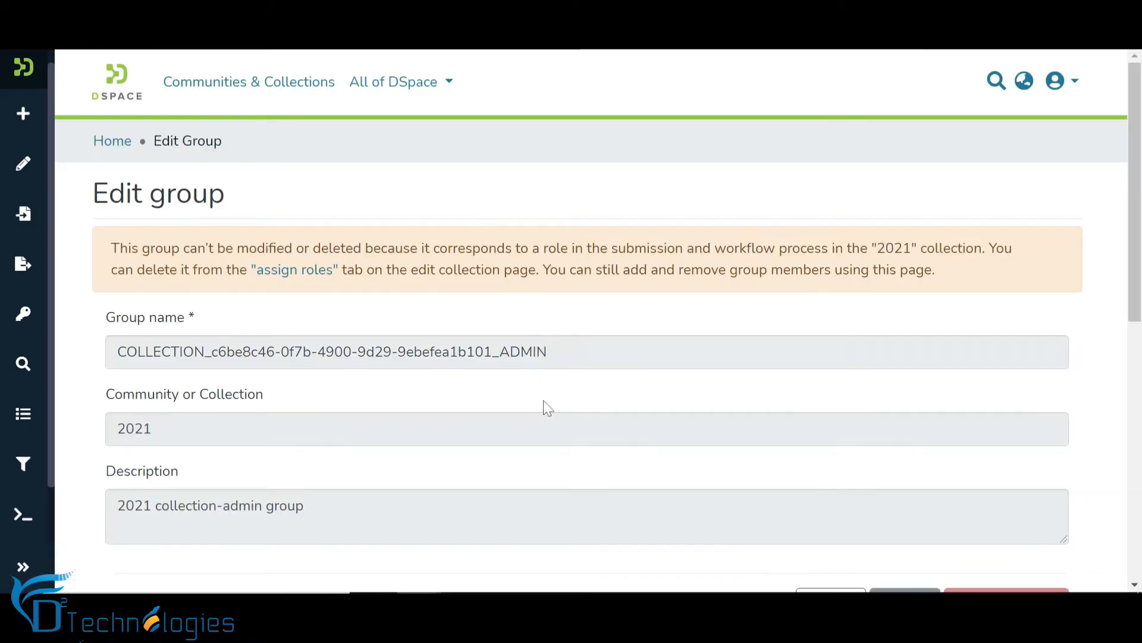
# - Add Demo Site Administrator as a member of the collection's administrators group
pyautogui.scroll(-3)
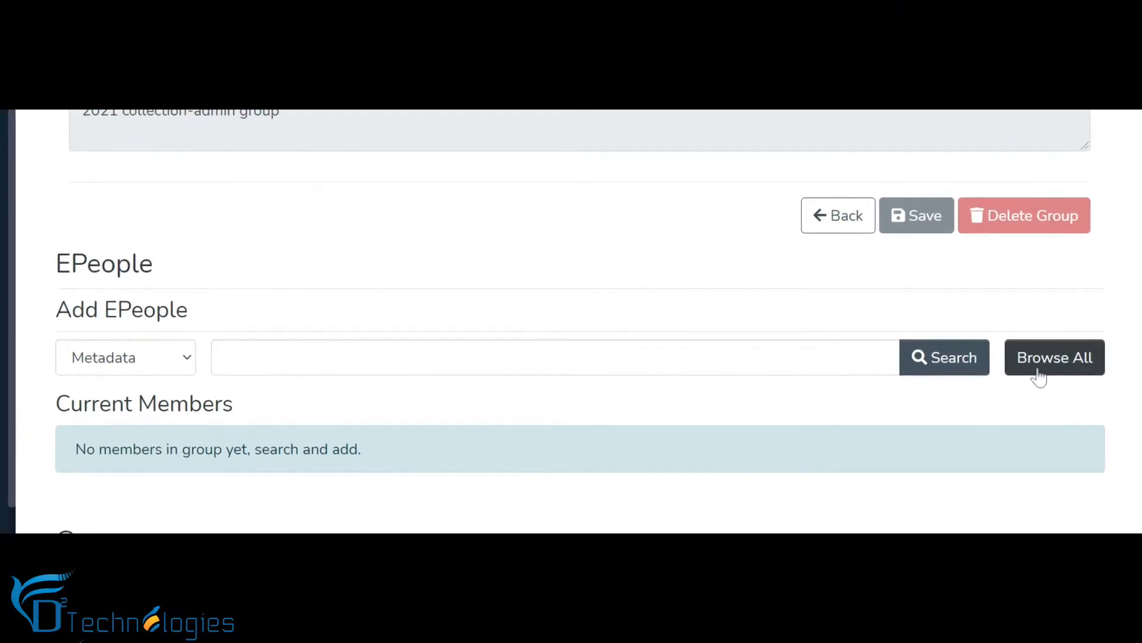
pyautogui.click(1055, 357)
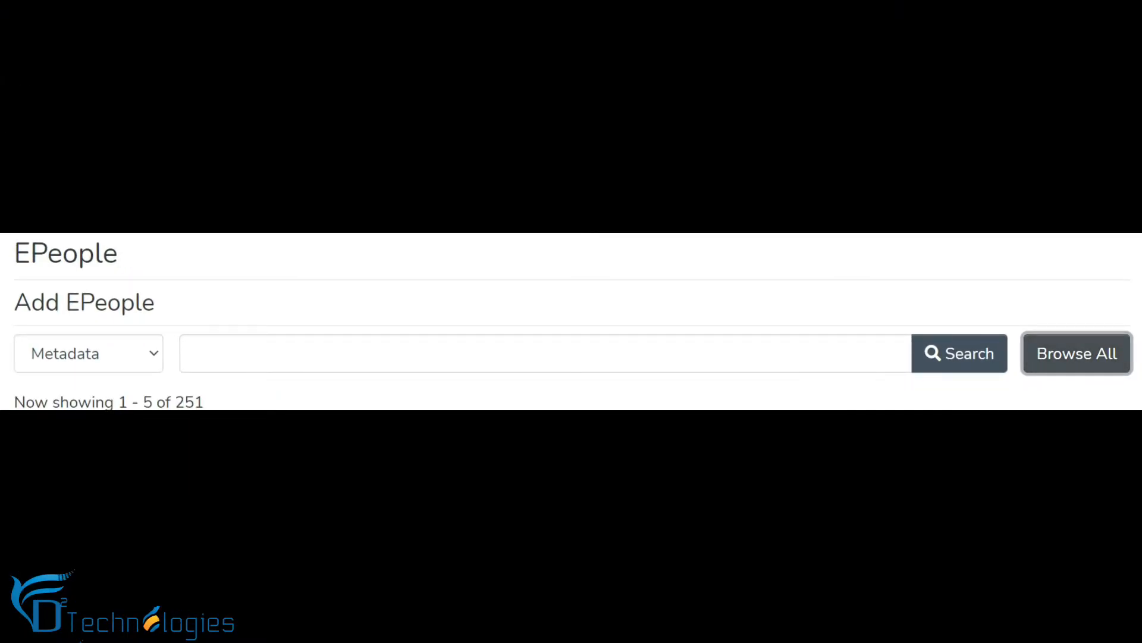
pyautogui.write('dspace')
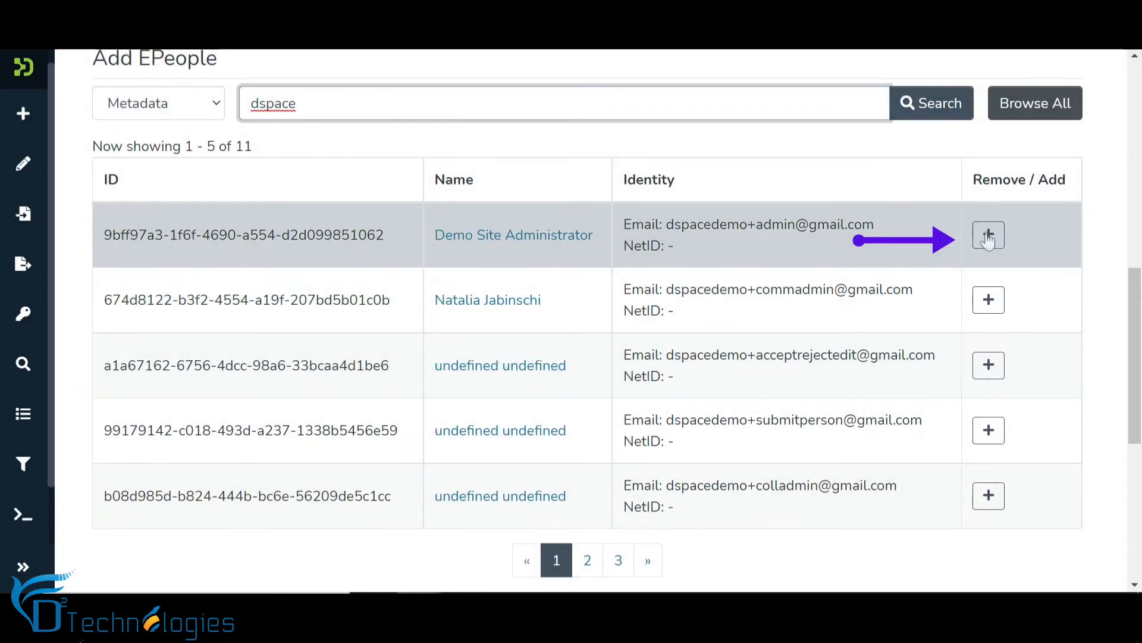
pyautogui.click(988, 235)
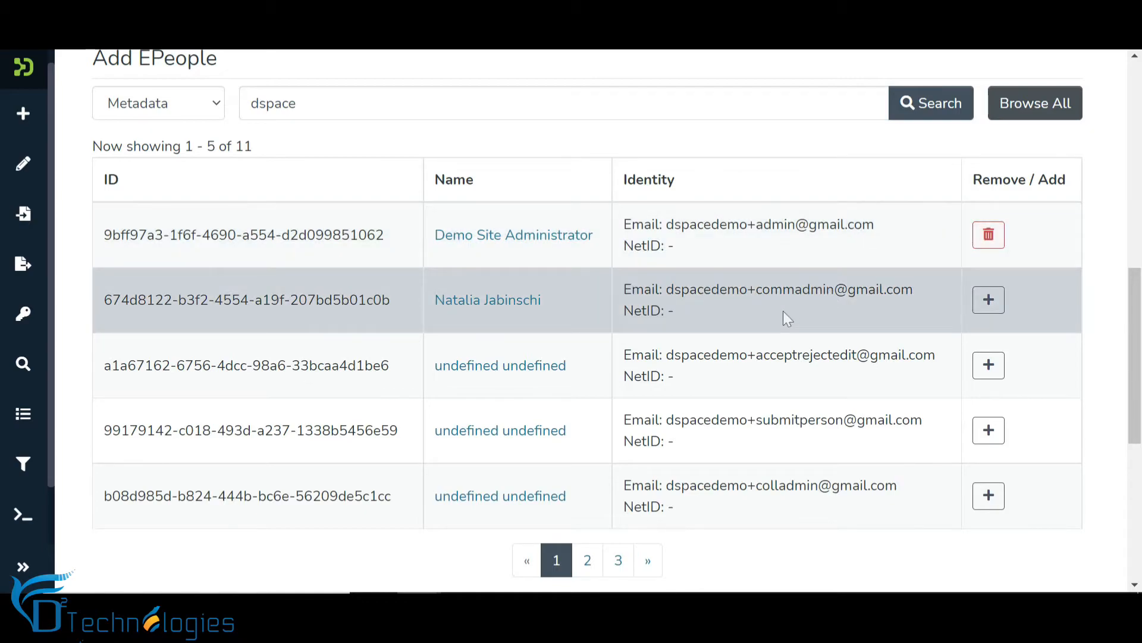
pyautogui.moveTo(504, 212)
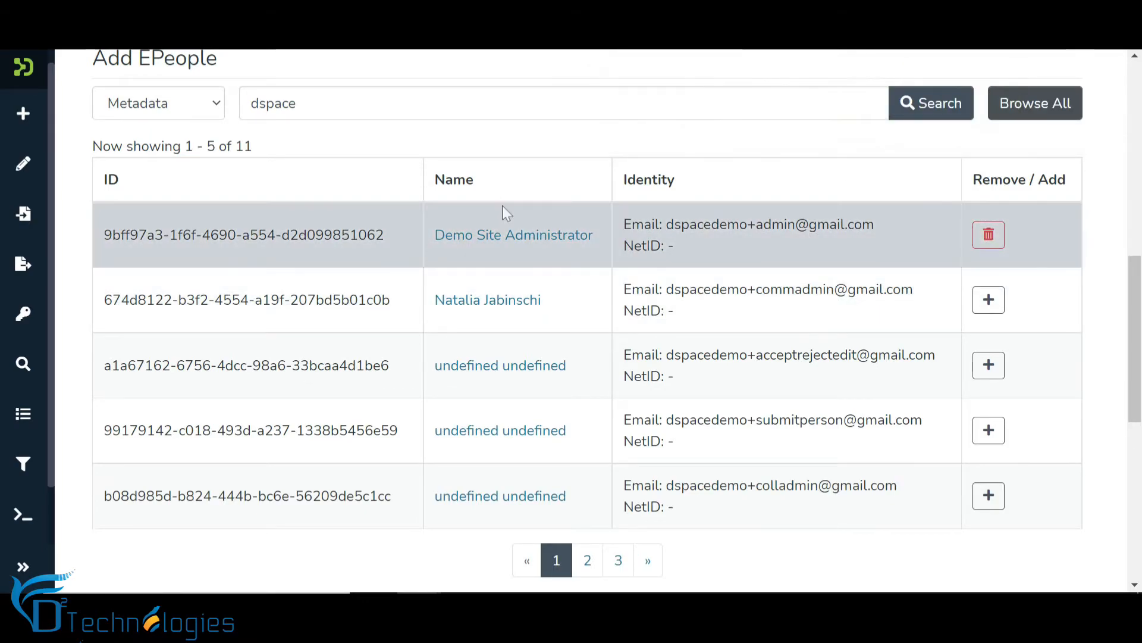
pyautogui.scroll(-3)
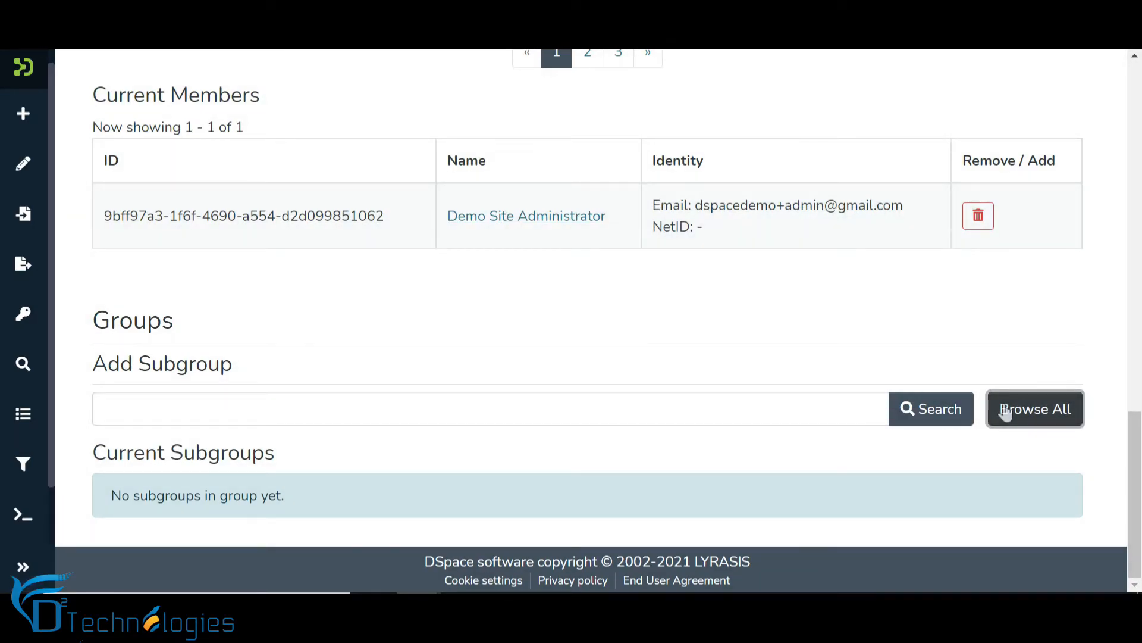
# - Add the Administrator group as a subgroup of the collection's administrators group
pyautogui.click(1036, 409)
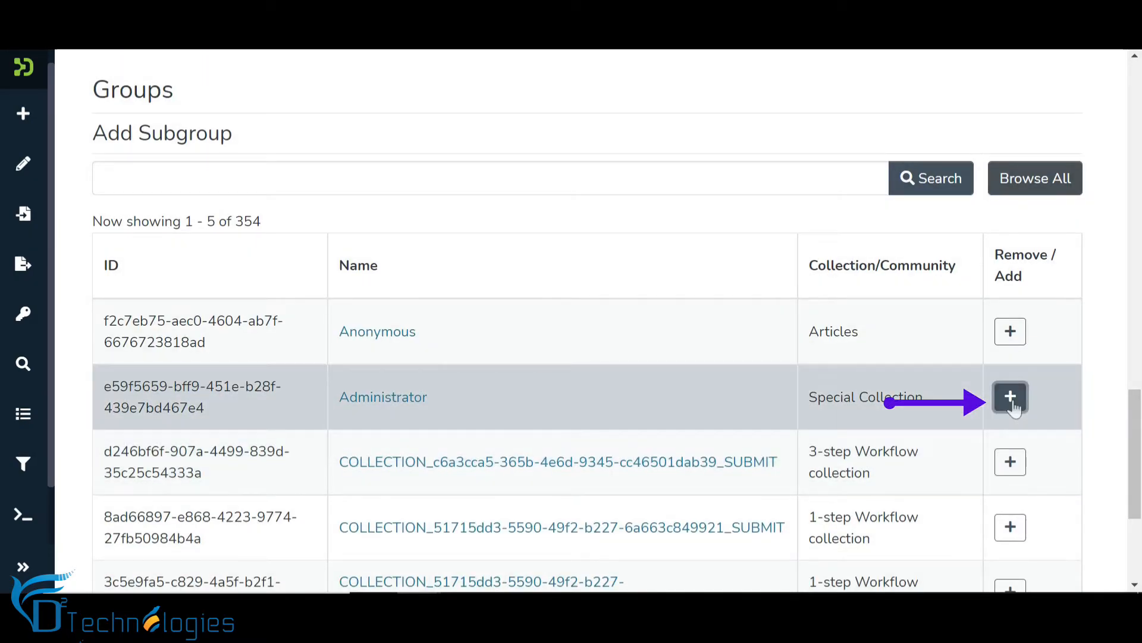
pyautogui.click(1009, 397)
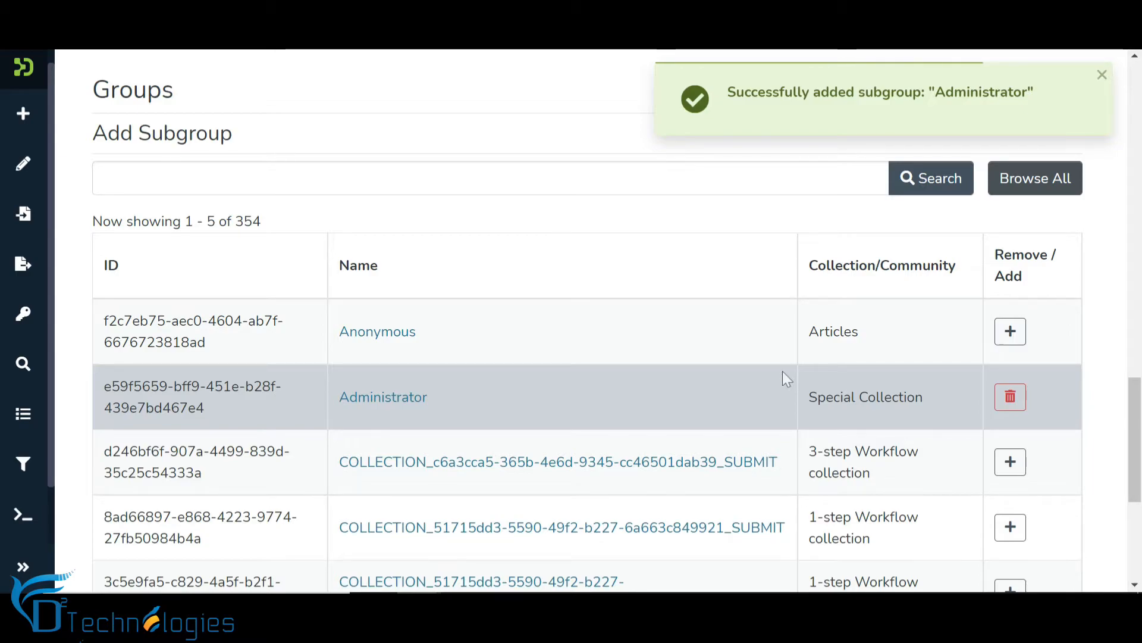
pyautogui.scroll(-3)
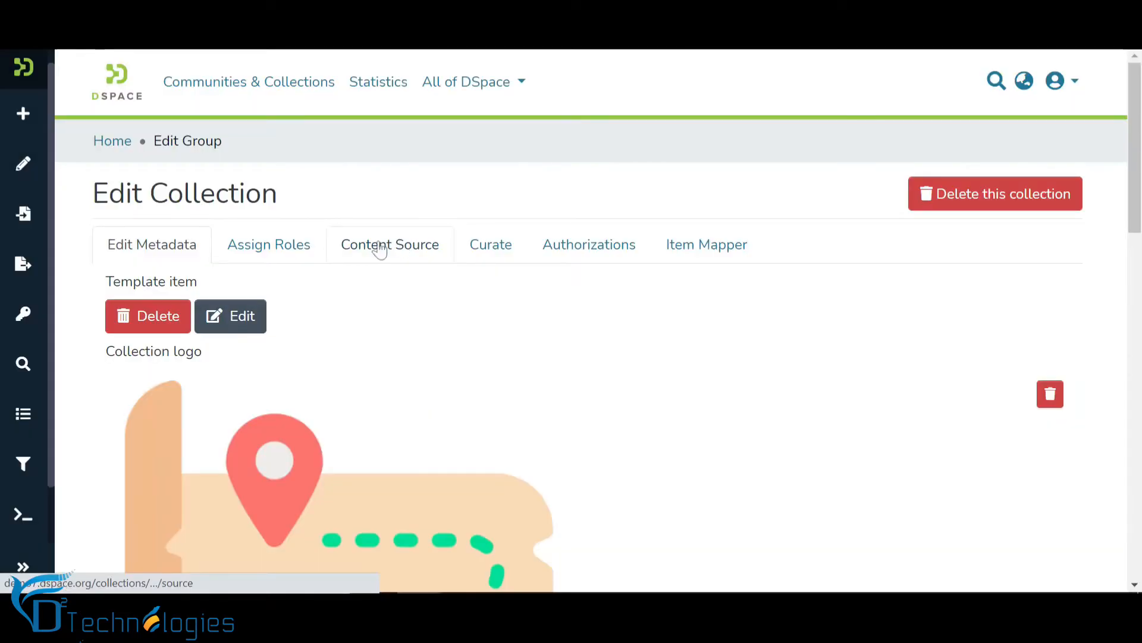
pyautogui.click(269, 246)
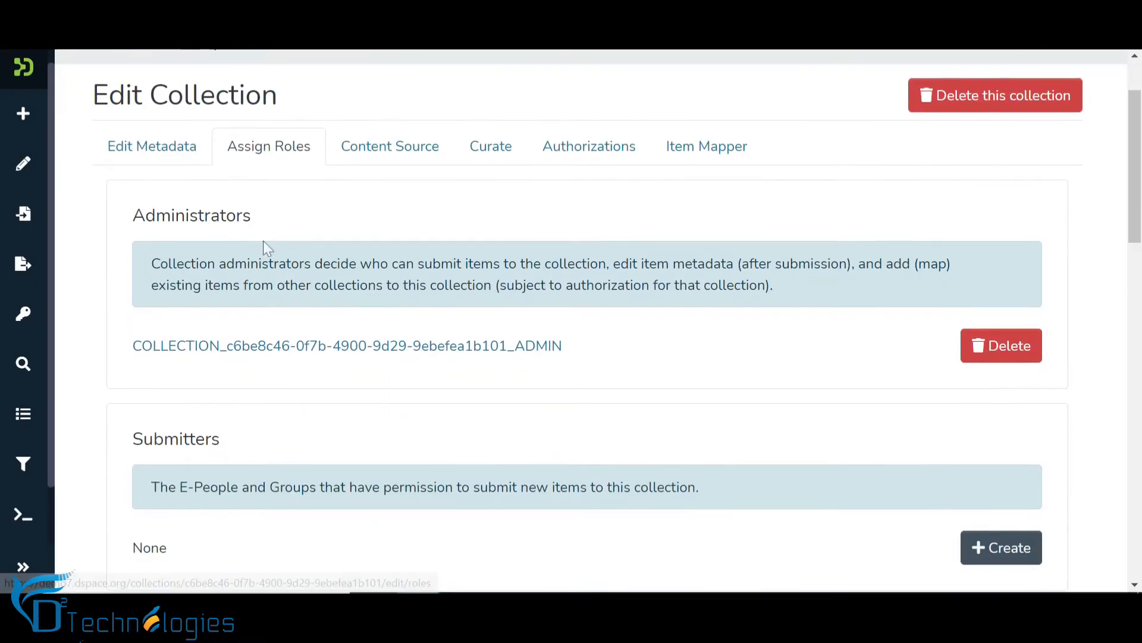
pyautogui.scroll(-3)
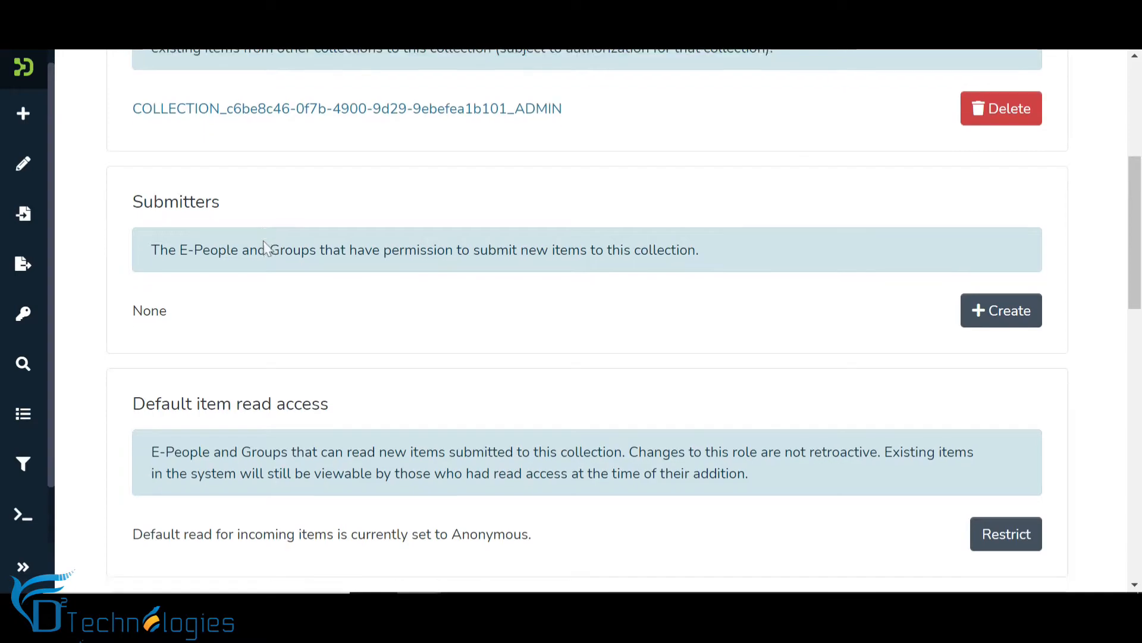
pyautogui.scroll(-3)
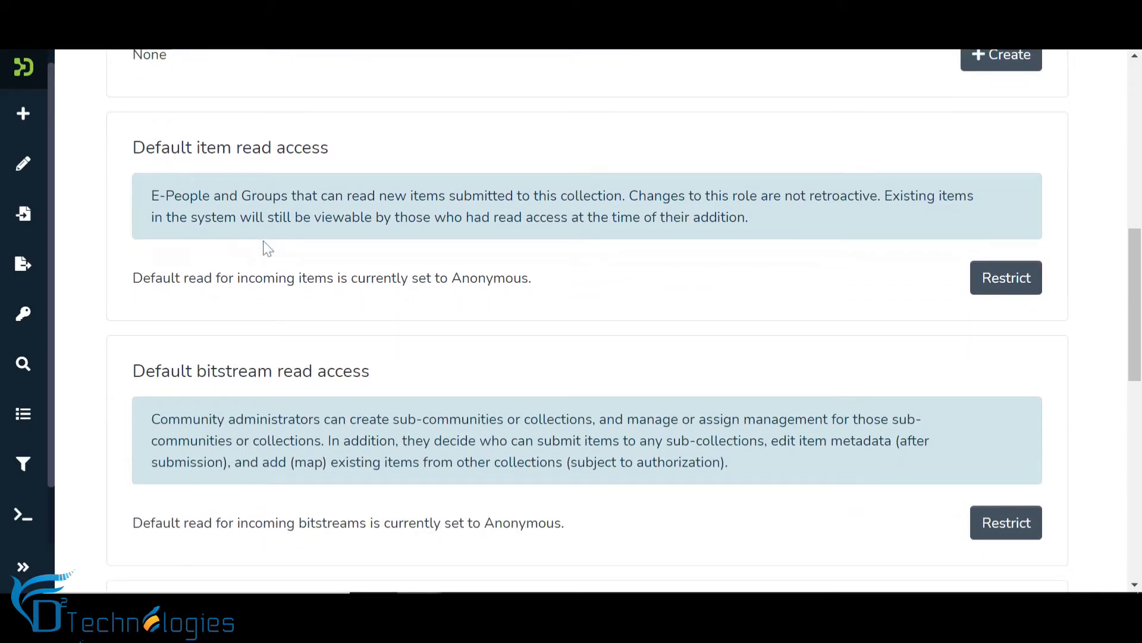
pyautogui.doubleClick(489, 279)
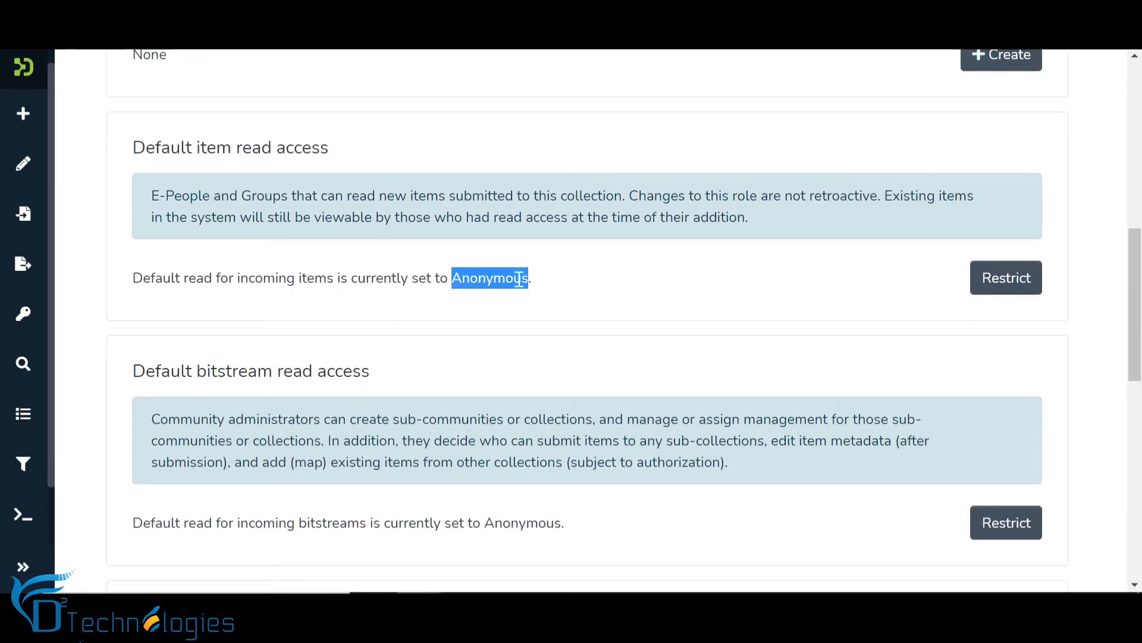
pyautogui.scroll(-3)
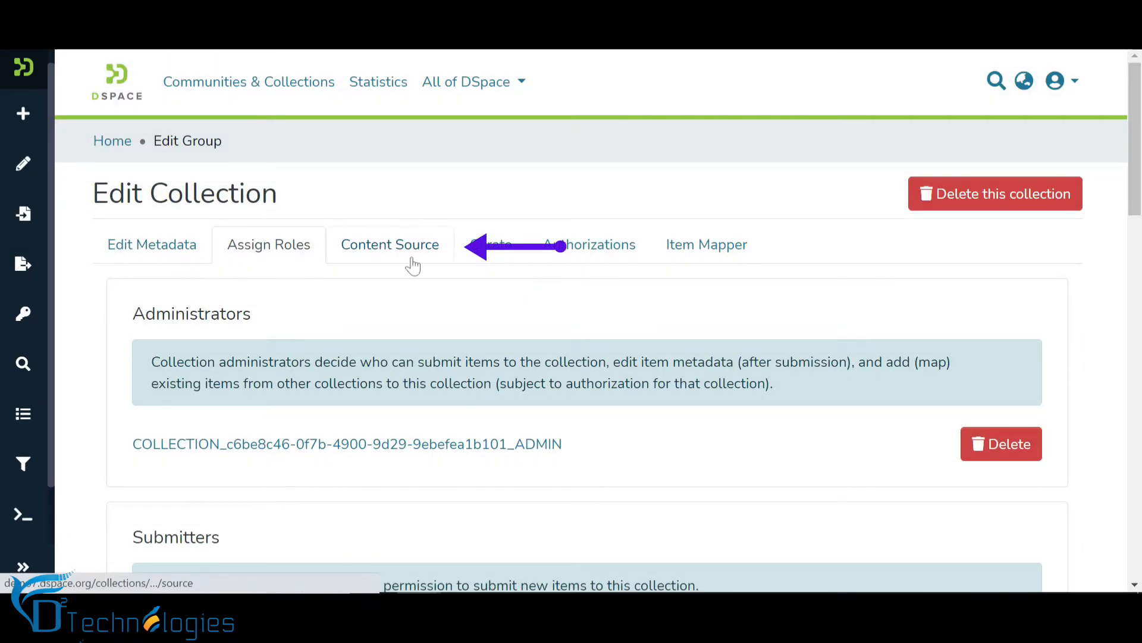
# - Under Content Source, enable external harvesting, review the OAI options, then disable it again
pyautogui.click(391, 245)
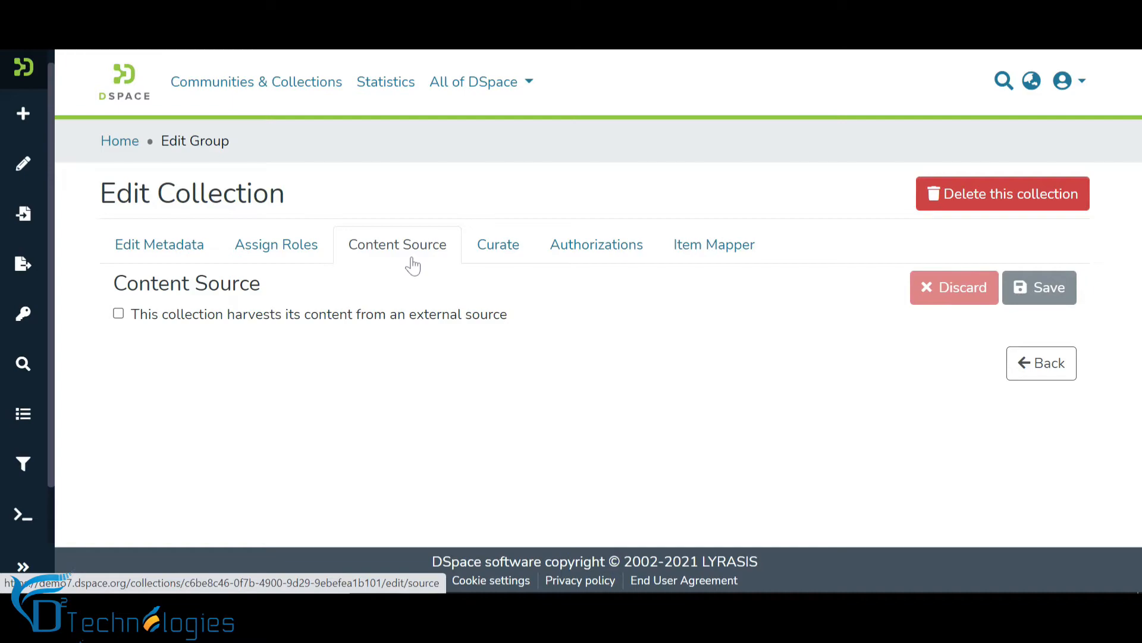
pyautogui.click(118, 314)
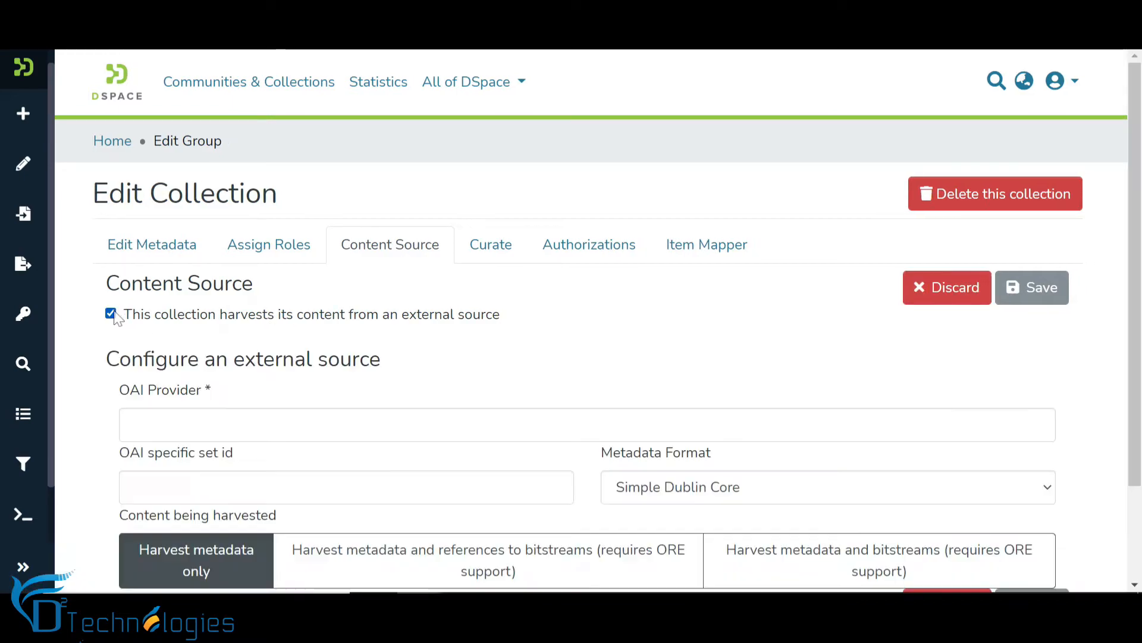
pyautogui.scroll(-3)
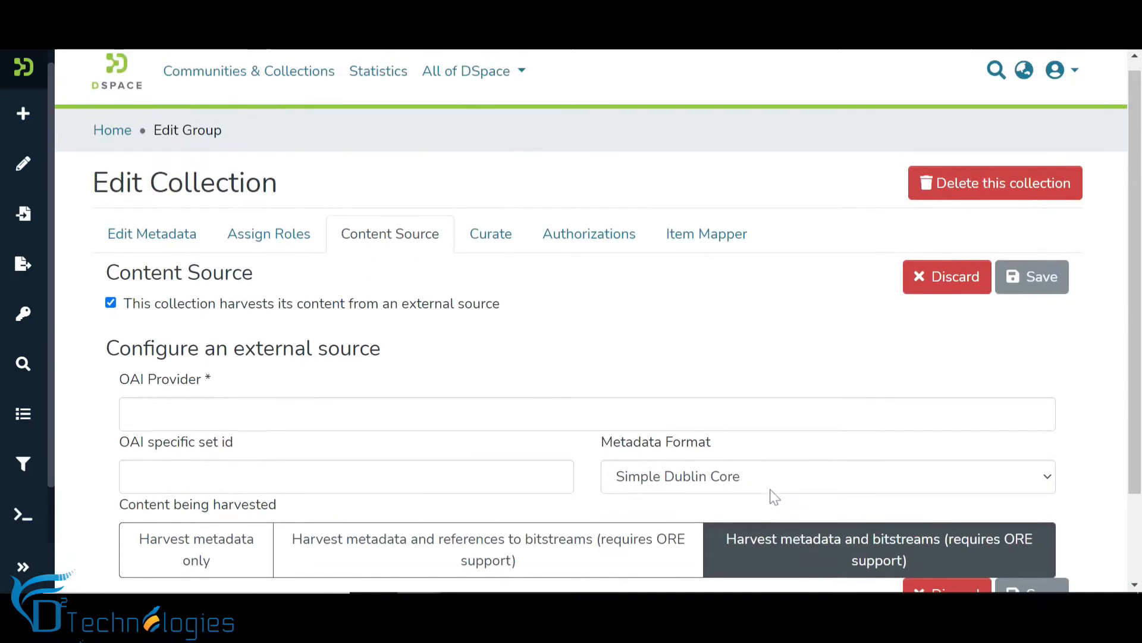
pyautogui.click(111, 304)
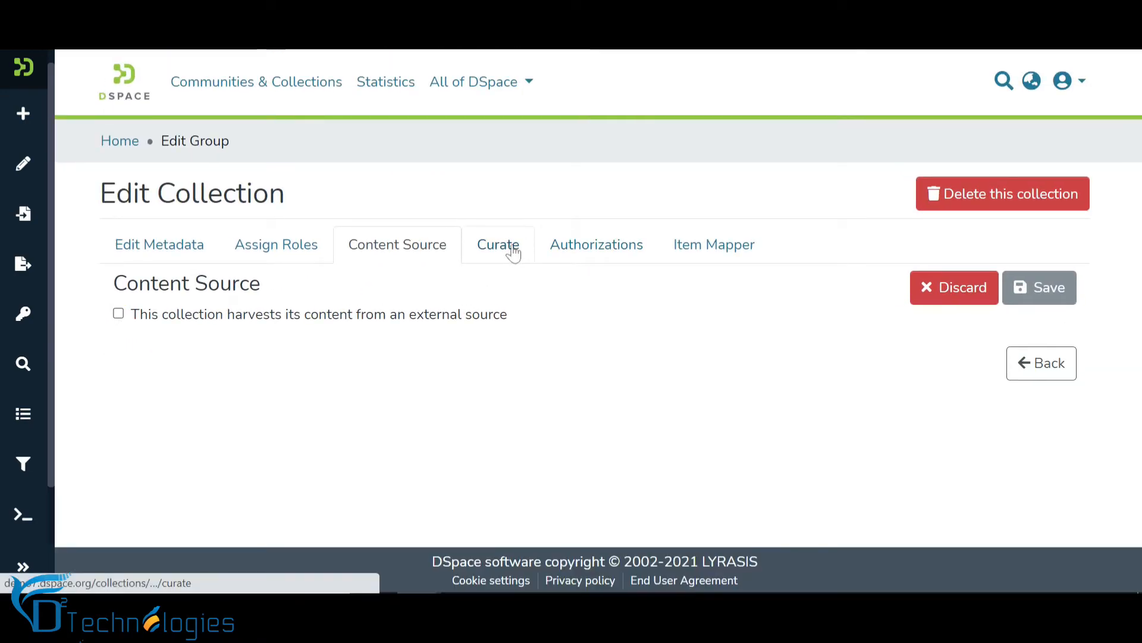
# - Review the Curate tab's task list, then go to the collection's Authorizations
pyautogui.click(497, 245)
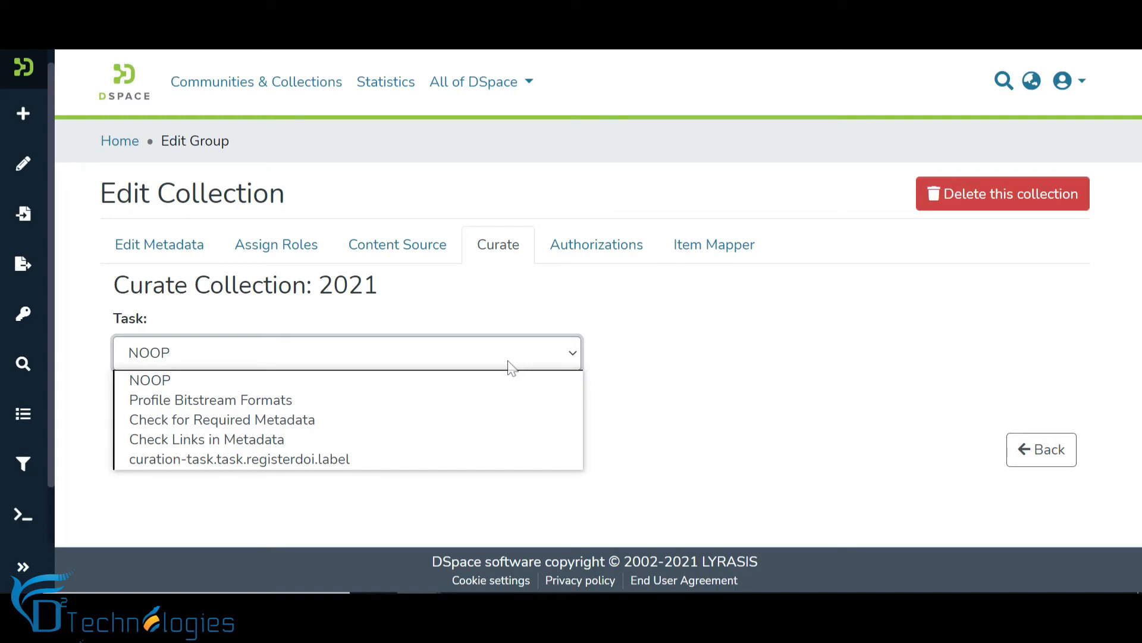
pyautogui.click(597, 245)
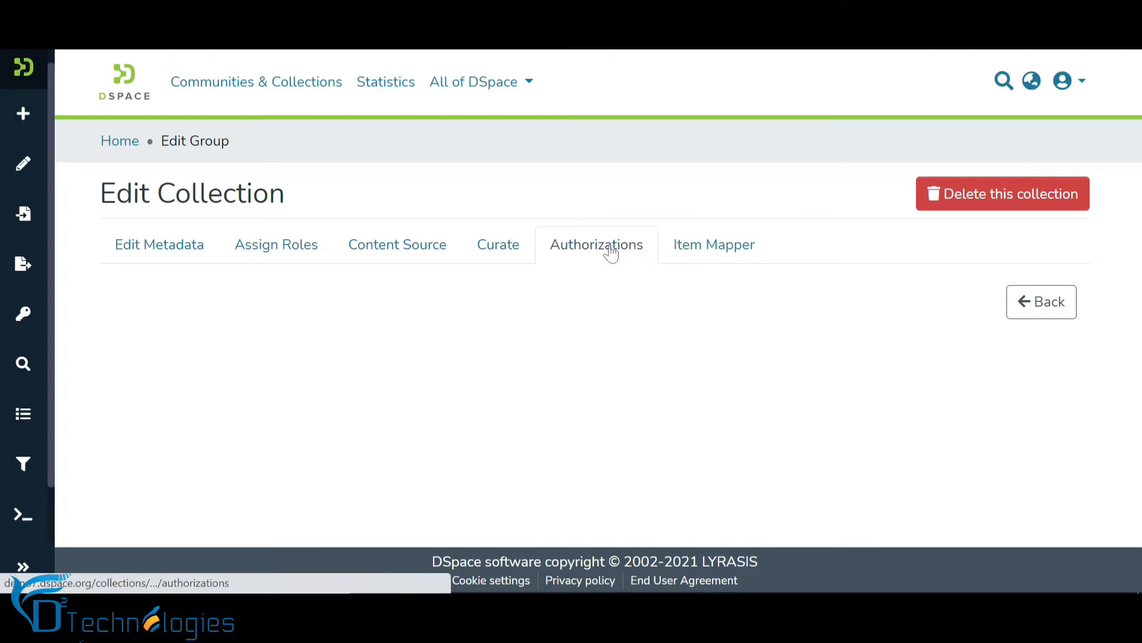
# - View the collection's four authorization policies: Anonymous READ, default item and bitstream read, ADMIN
pyautogui.click(597, 245)
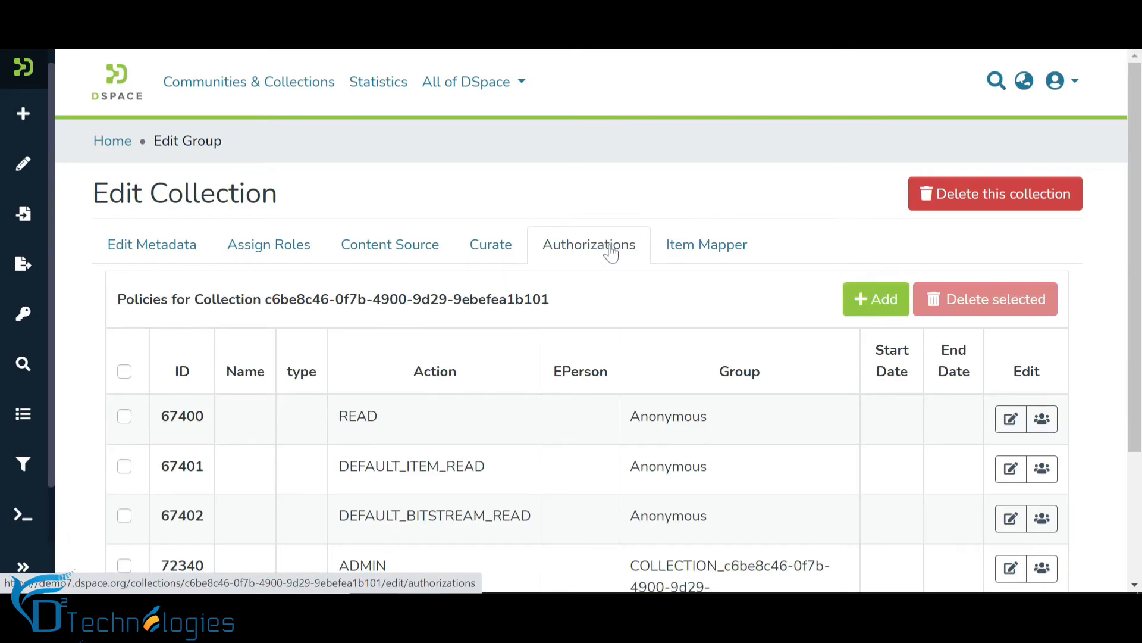
pyautogui.scroll(-3)
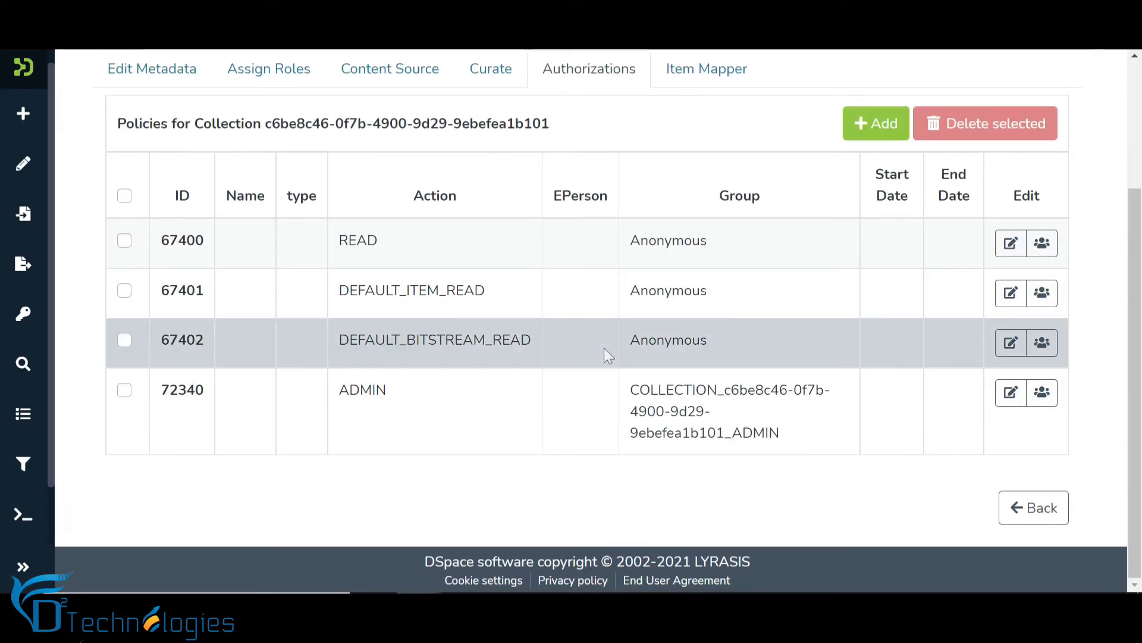
pyautogui.moveTo(879, 471)
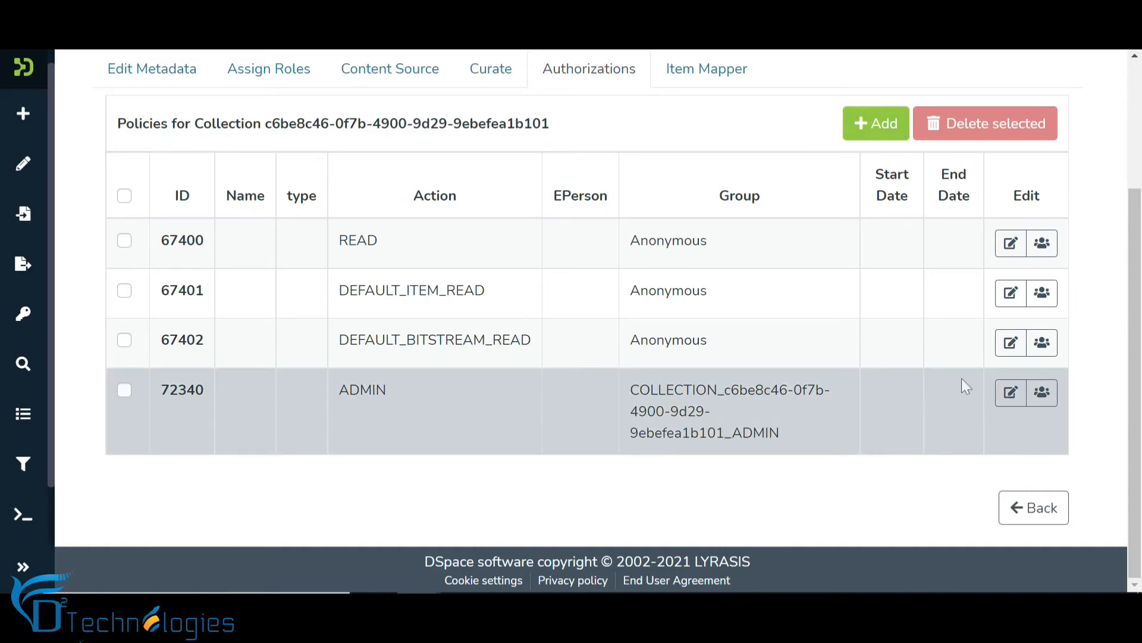
pyautogui.click(1009, 393)
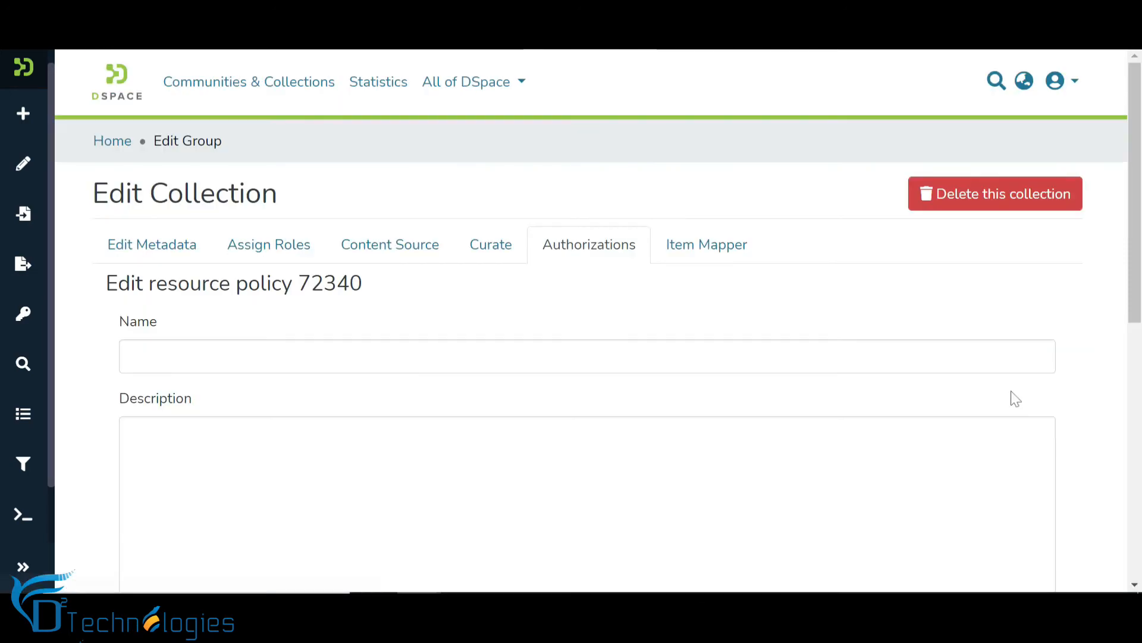
pyautogui.scroll(-3)
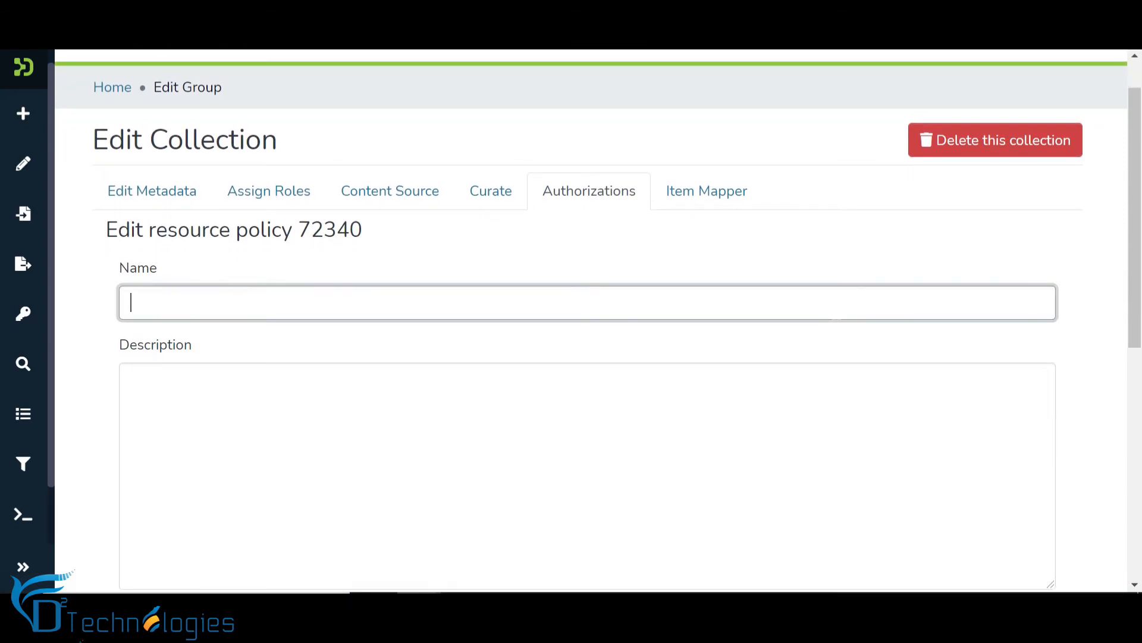
pyautogui.scroll(-3)
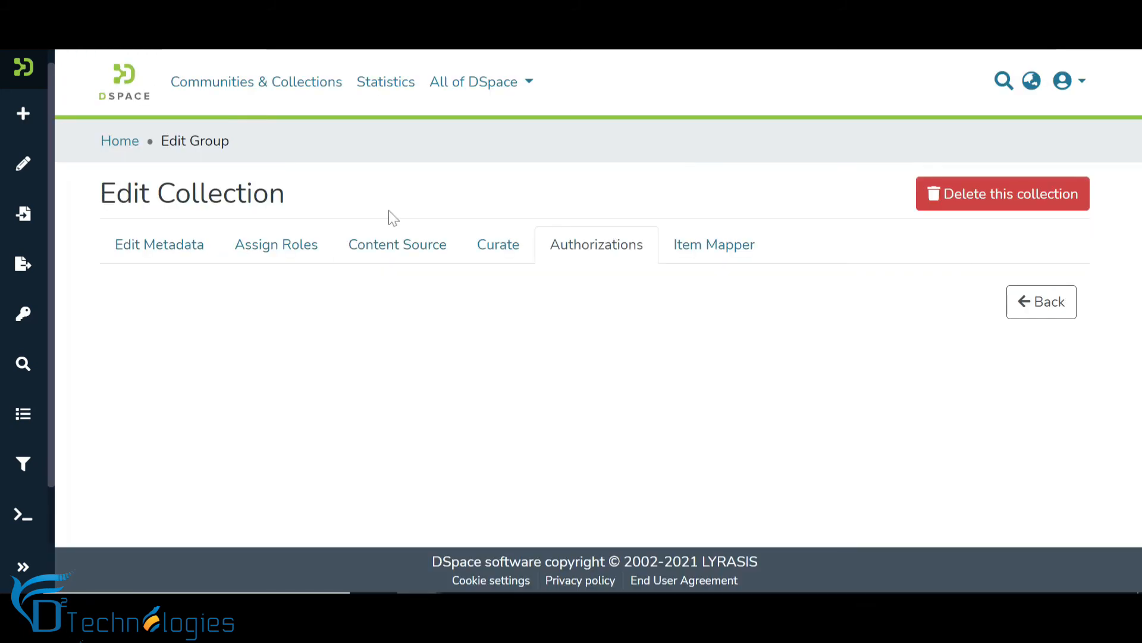
# - In the Item Mapper, switch to mapping new items and enter the query 'a randomized trial'
pyautogui.click(596, 245)
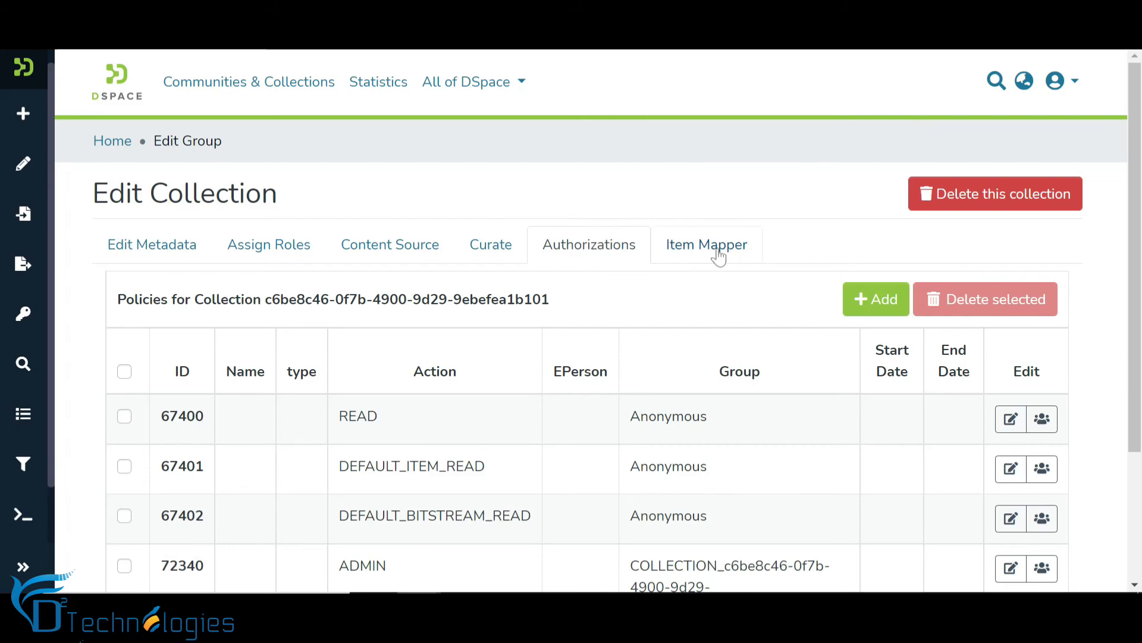
pyautogui.click(706, 245)
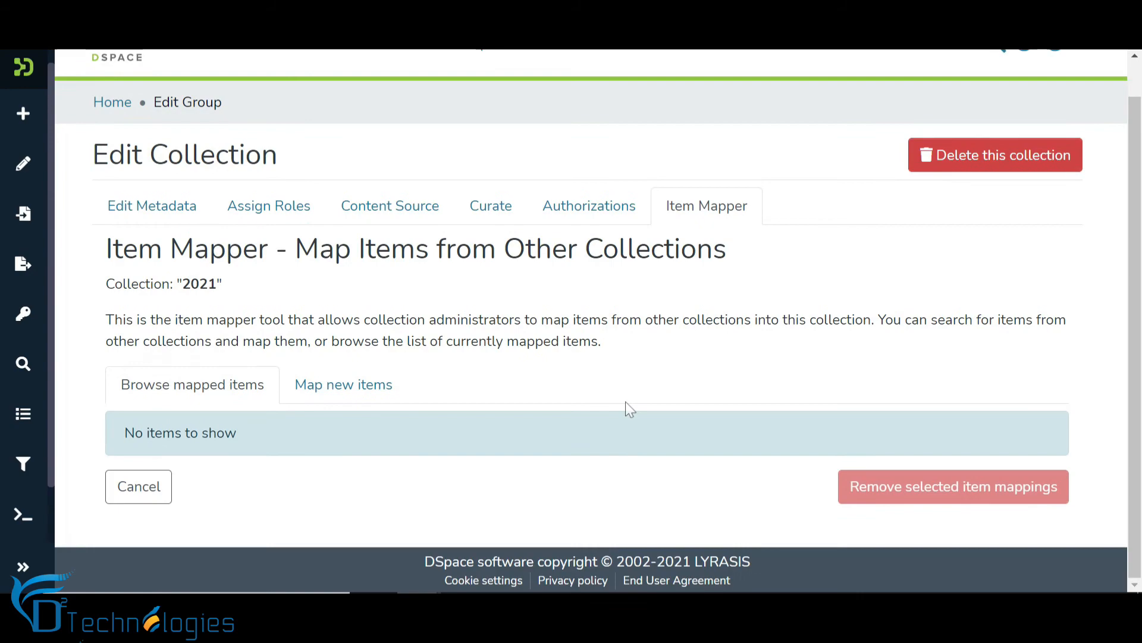
pyautogui.click(343, 385)
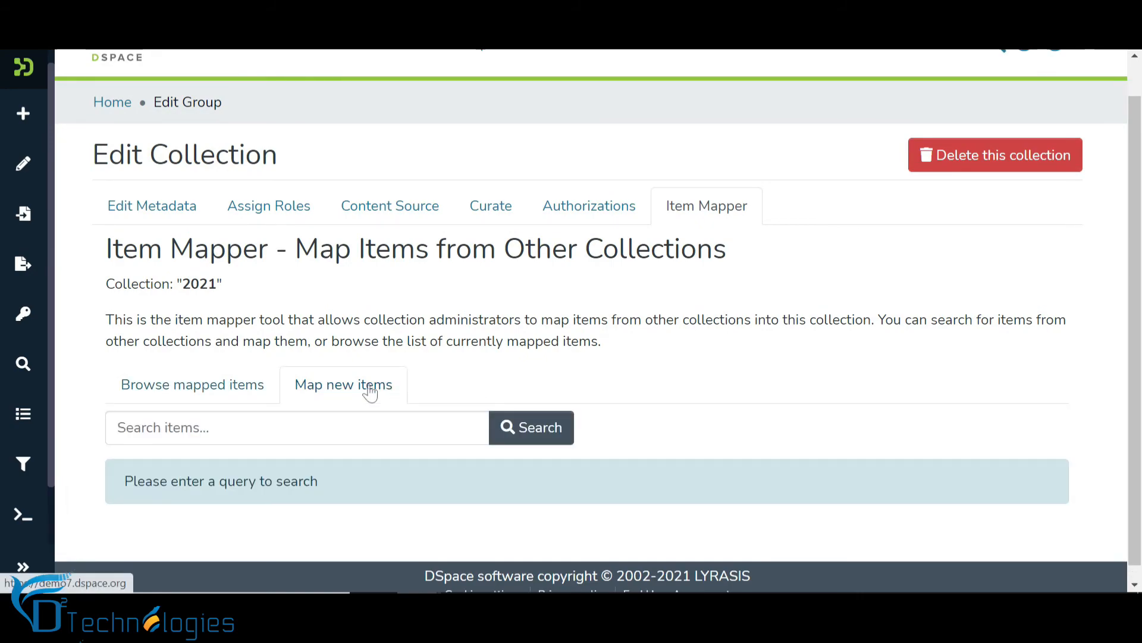
pyautogui.write('a randomized trial')
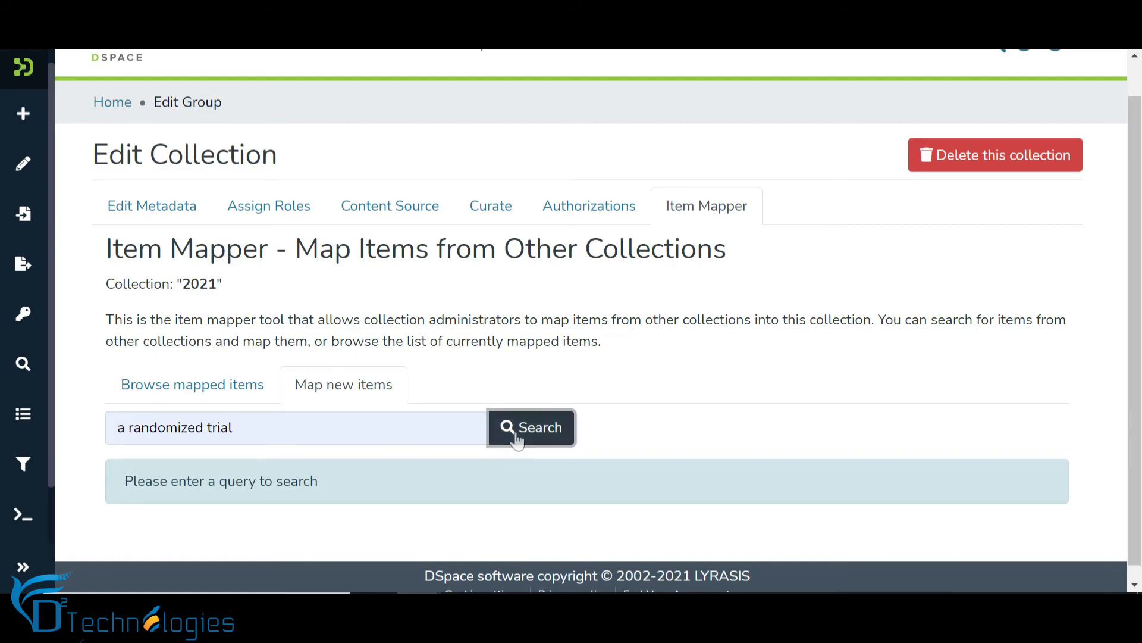
# - Search, then map the randomised typhoid vaccine trial item into collection 2021 as its only item
pyautogui.click(531, 426)
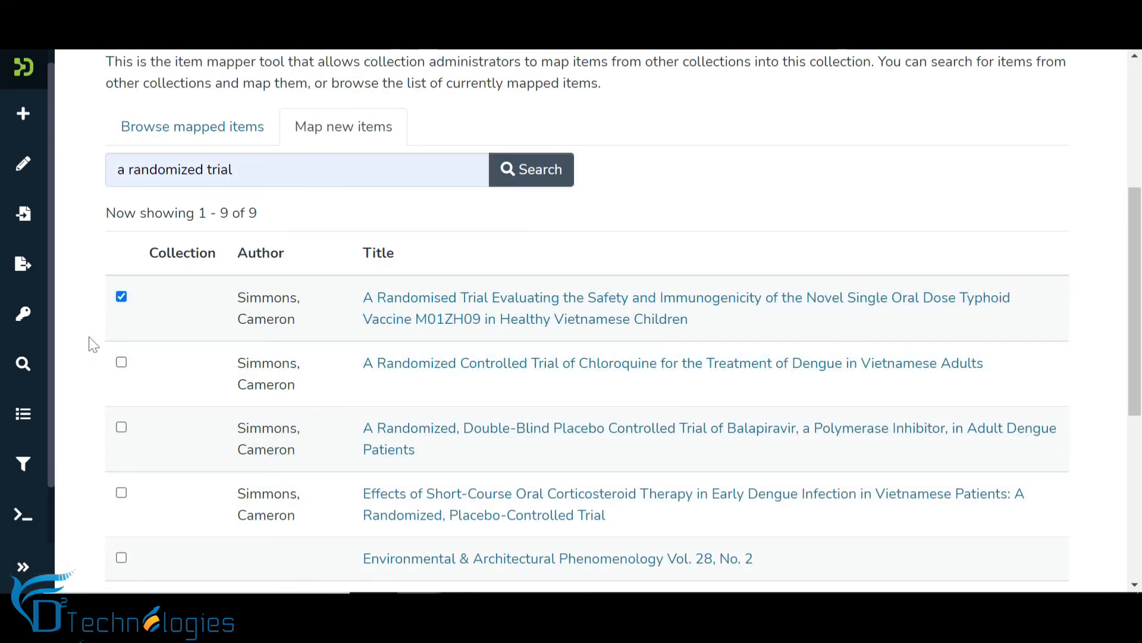
pyautogui.scroll(-3)
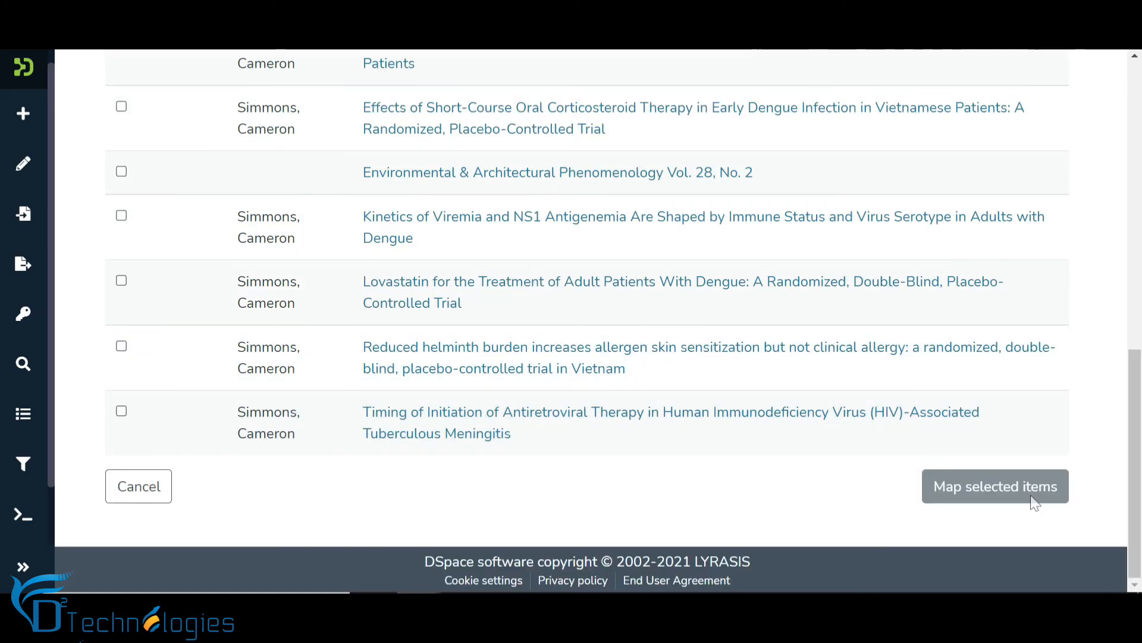
pyautogui.click(995, 485)
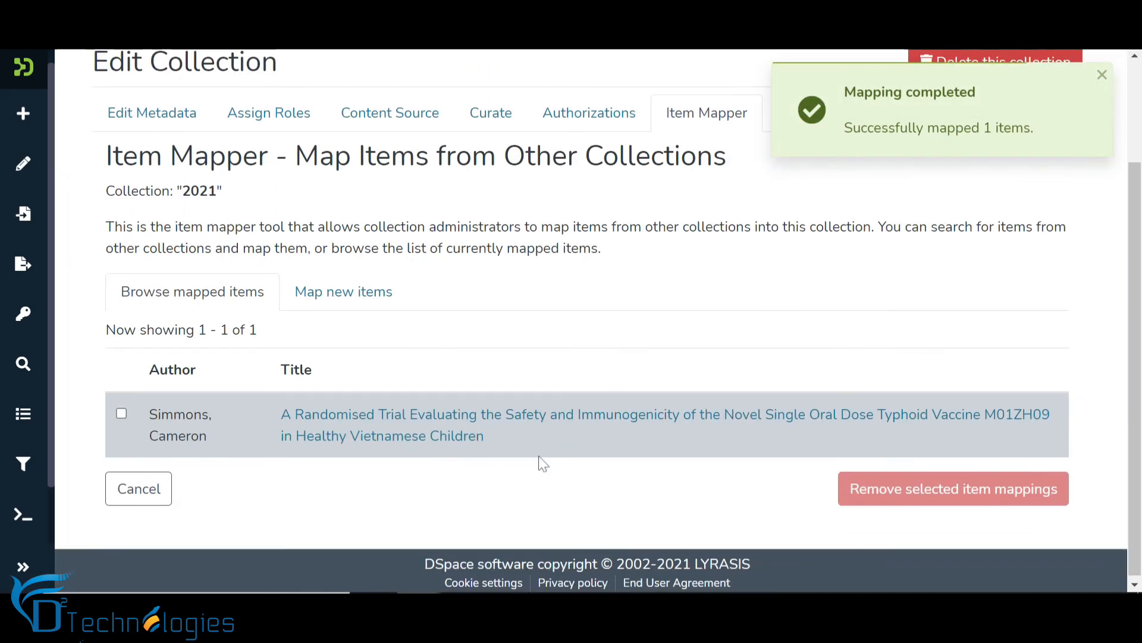
pyautogui.click(1102, 74)
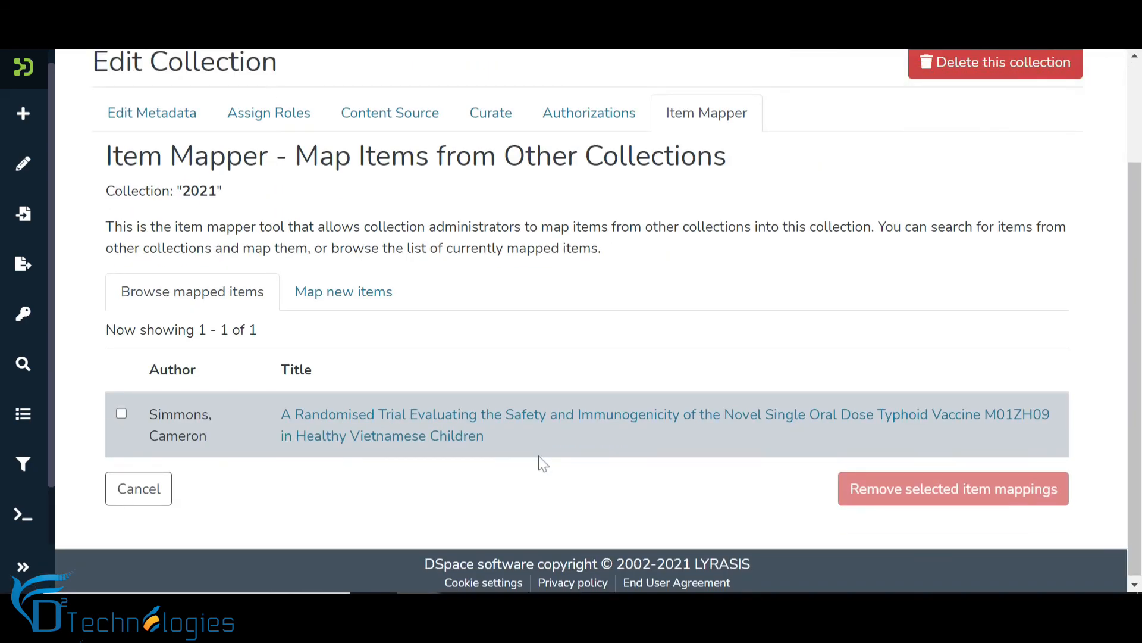